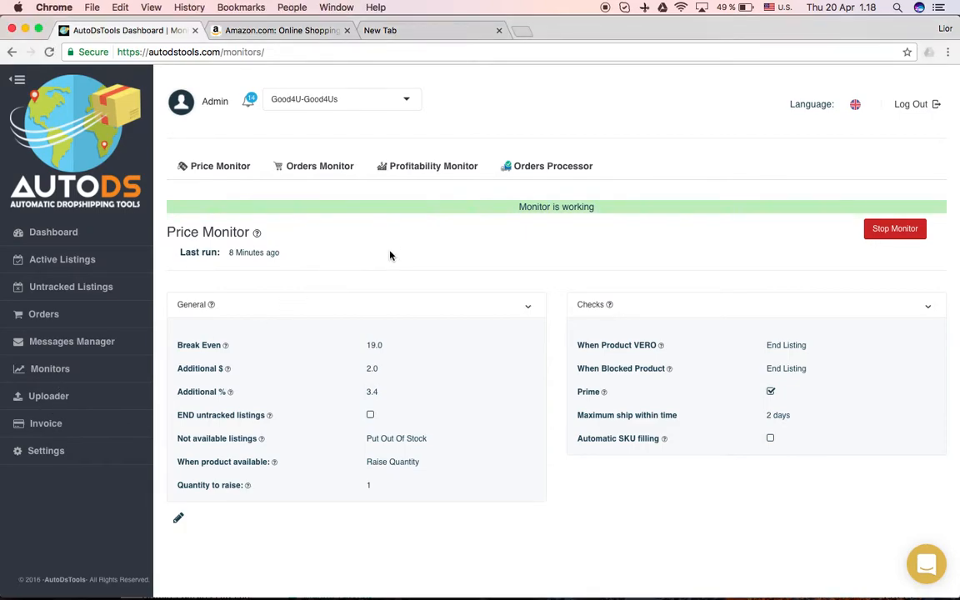
{"action": "mouse_move", "coordinate": [430, 264]}
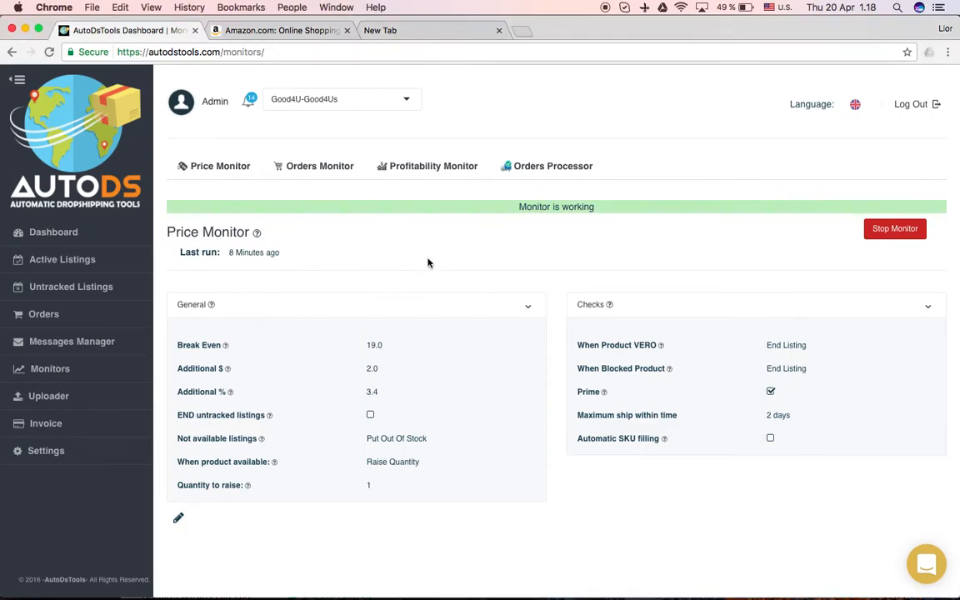
{"action": "mouse_move", "coordinate": [422, 253]}
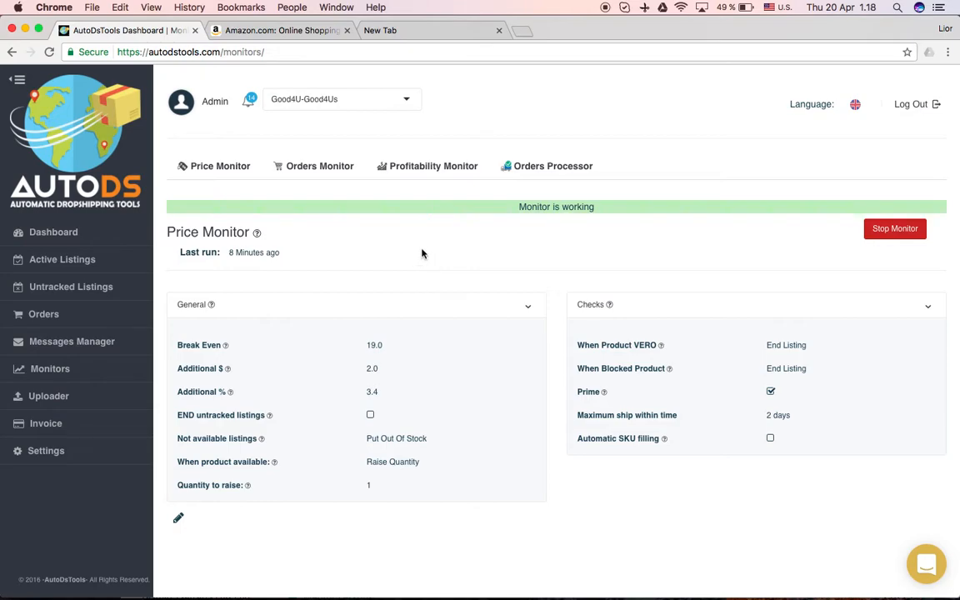
{"action": "mouse_move", "coordinate": [436, 260]}
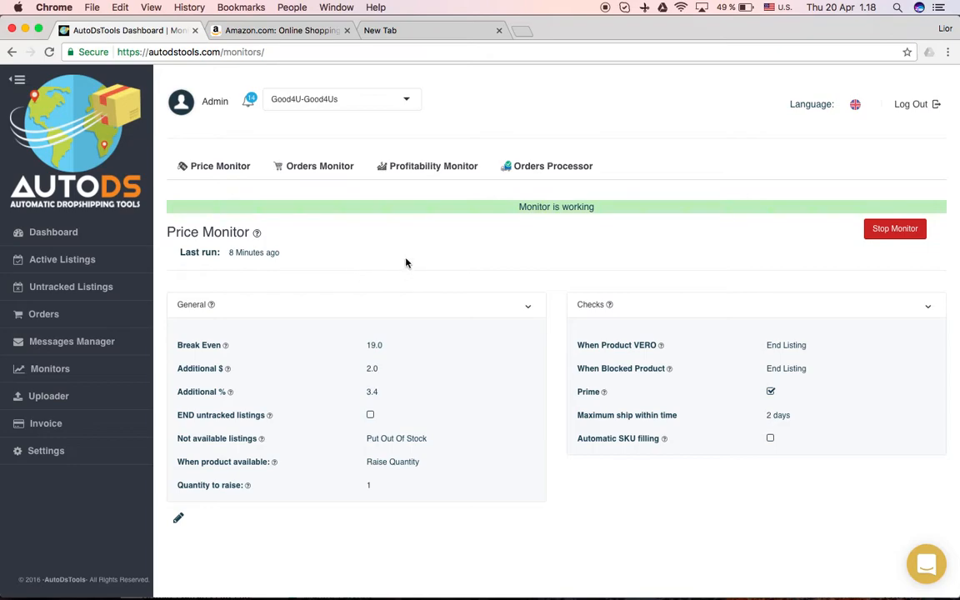
{"action": "mouse_move", "coordinate": [339, 233]}
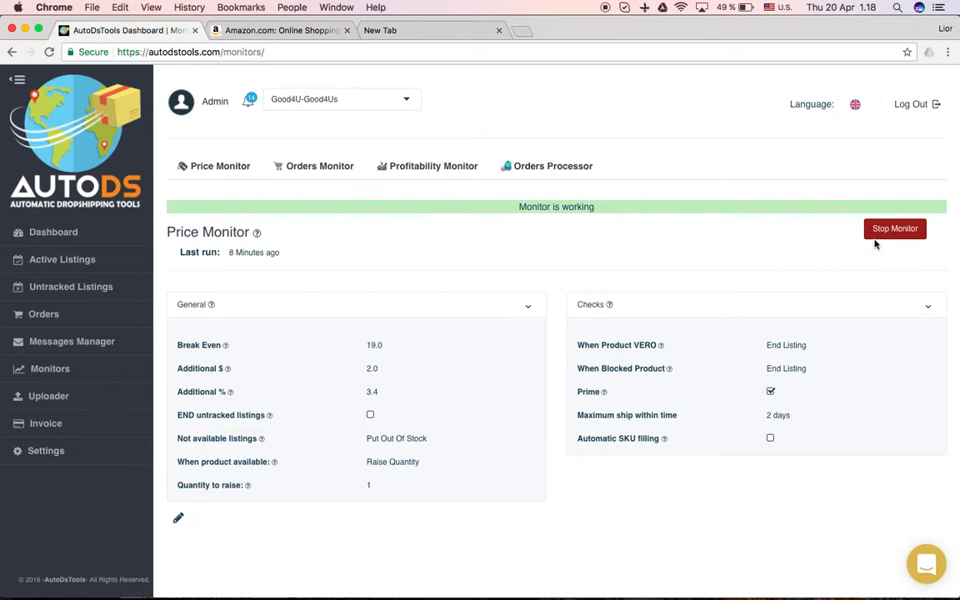
{"action": "mouse_move", "coordinate": [406, 265]}
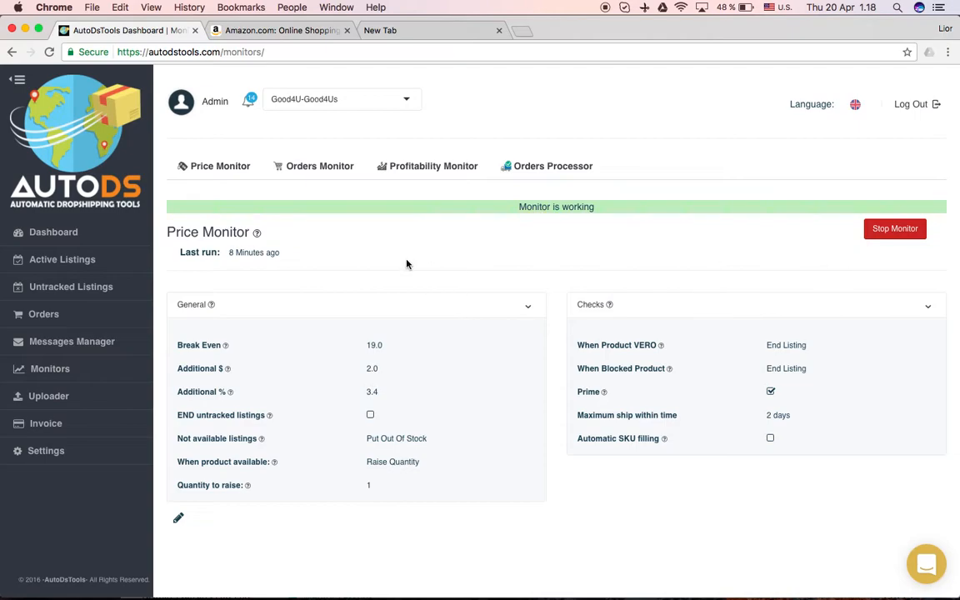
{"action": "mouse_move", "coordinate": [408, 257]}
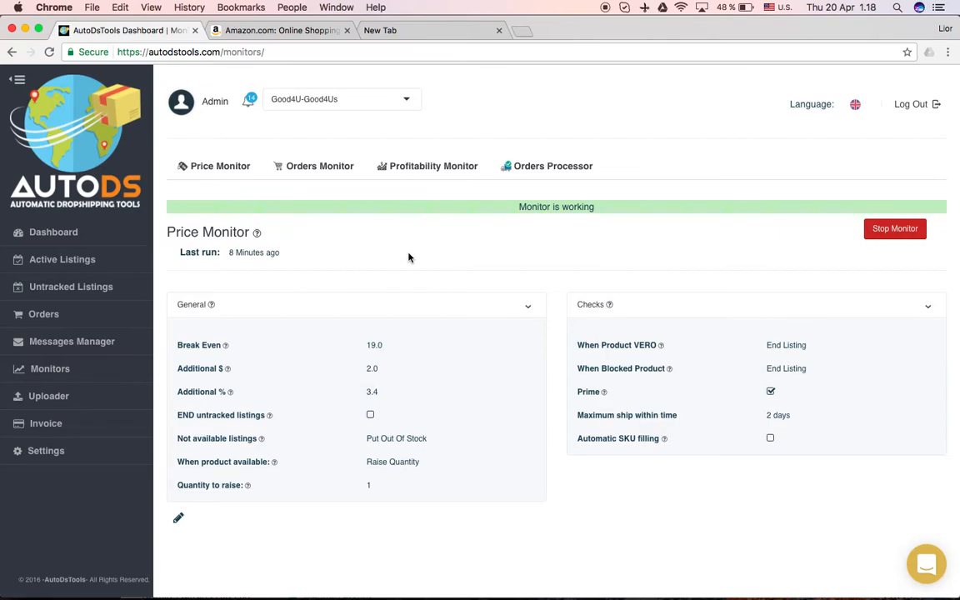
{"action": "mouse_move", "coordinate": [420, 260]}
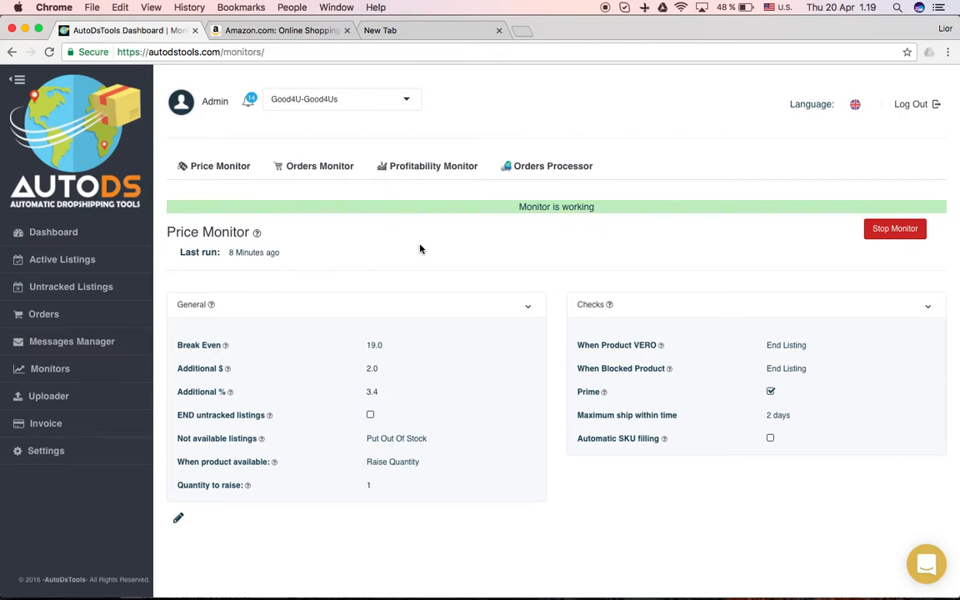
{"action": "mouse_move", "coordinate": [380, 251]}
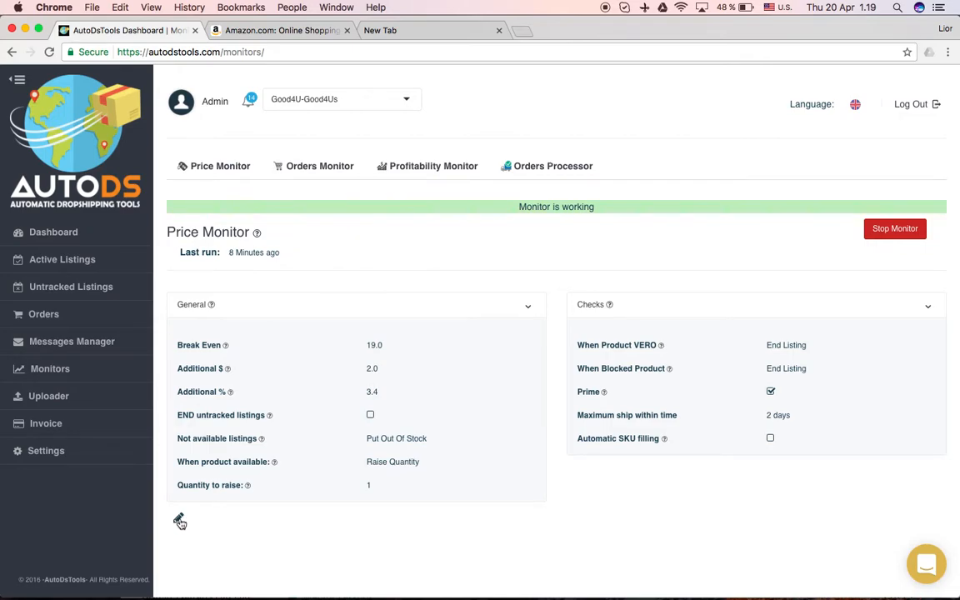
Begin editing the Price Monitor settings with focus on the Break Even value (19.0).
{"action": "left_click", "coordinate": [179, 520]}
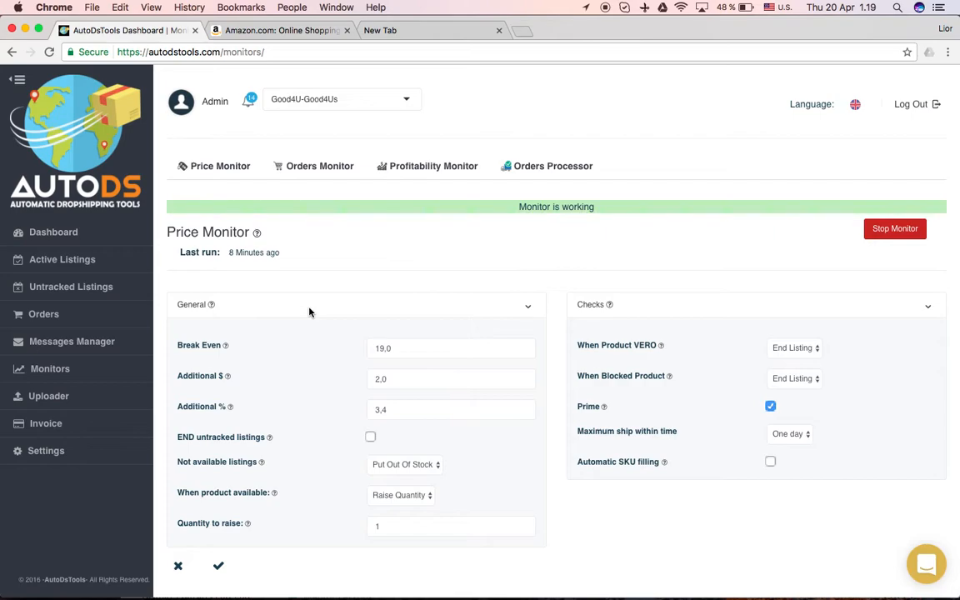
{"action": "mouse_move", "coordinate": [193, 348]}
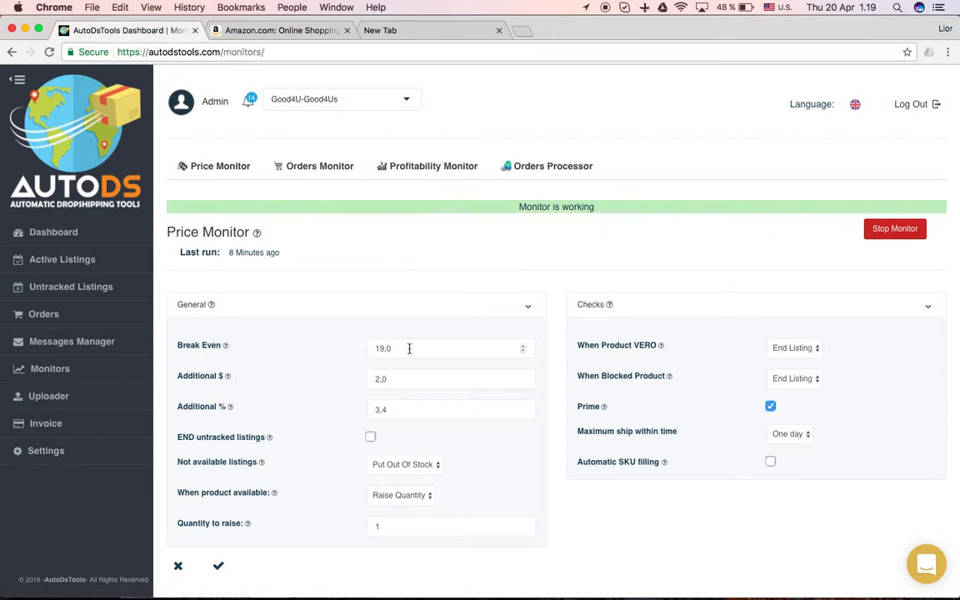
{"action": "left_click", "coordinate": [408, 348]}
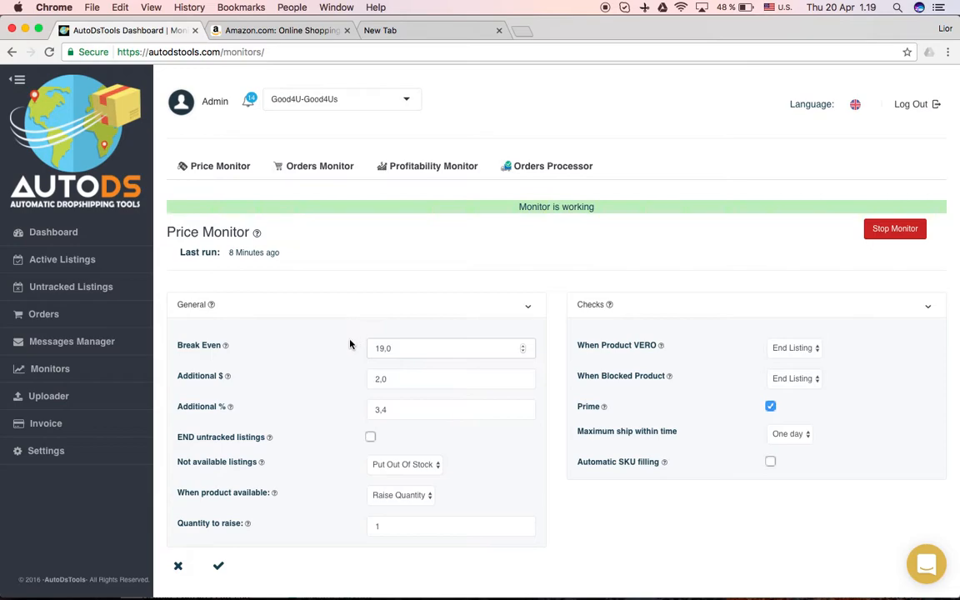
{"action": "mouse_move", "coordinate": [403, 348]}
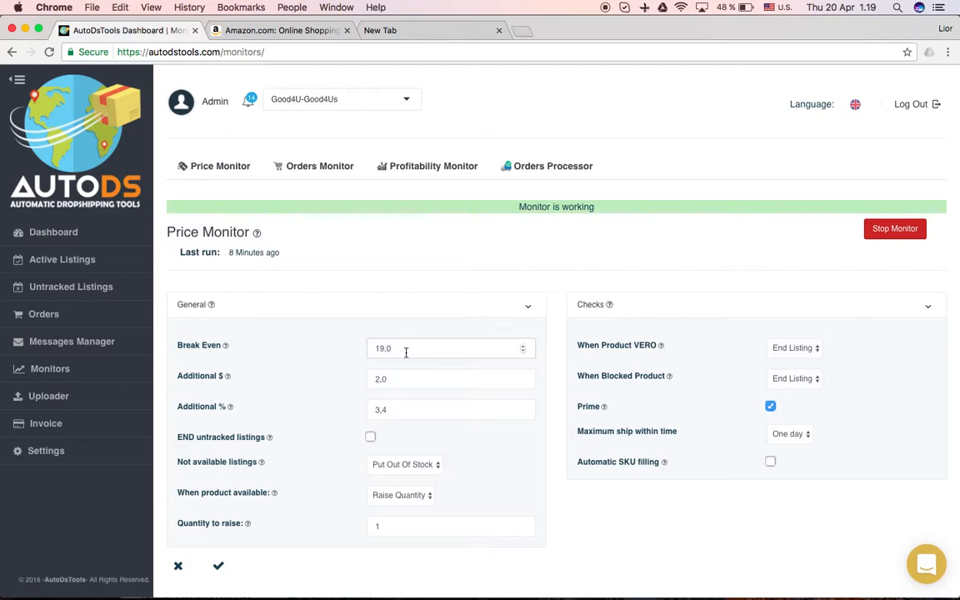
{"action": "mouse_move", "coordinate": [48, 396]}
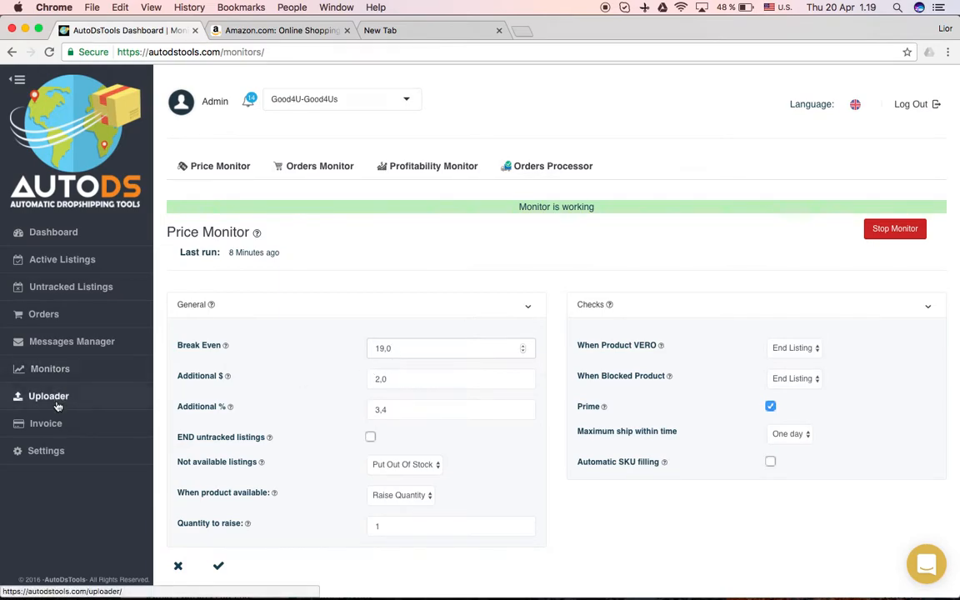
{"action": "mouse_move", "coordinate": [339, 370]}
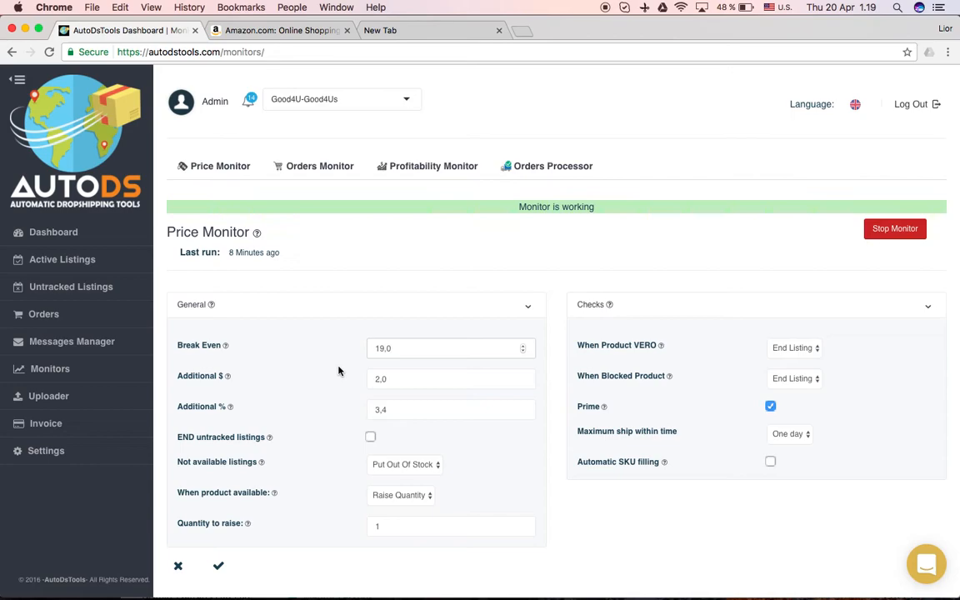
{"action": "mouse_move", "coordinate": [230, 406]}
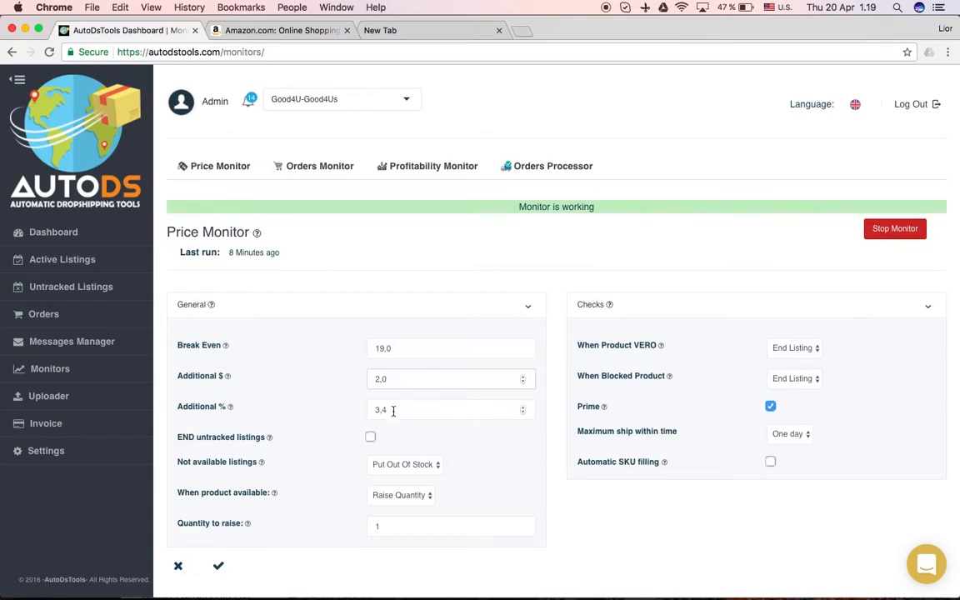
{"action": "left_click", "coordinate": [450, 410]}
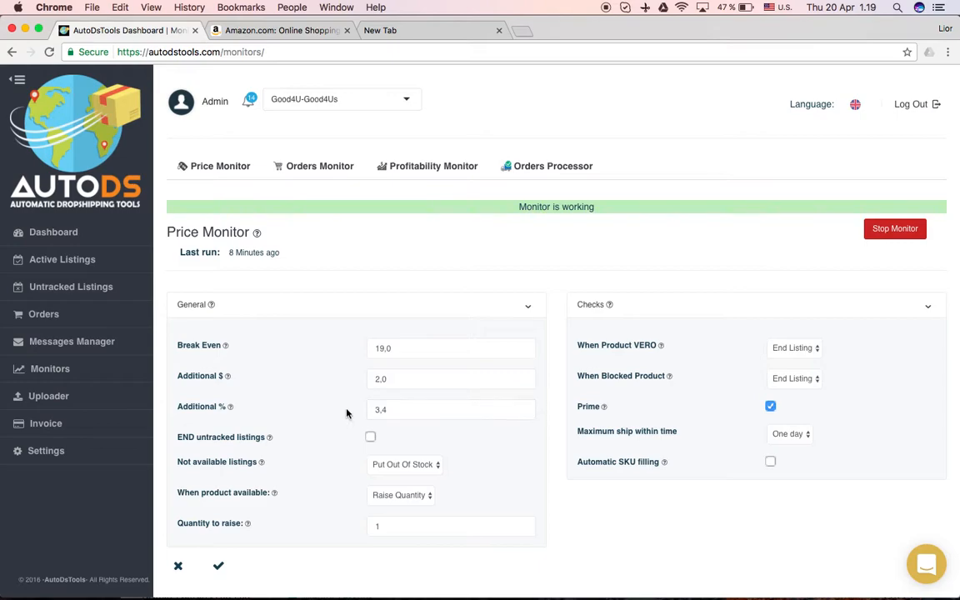
{"action": "mouse_move", "coordinate": [276, 439]}
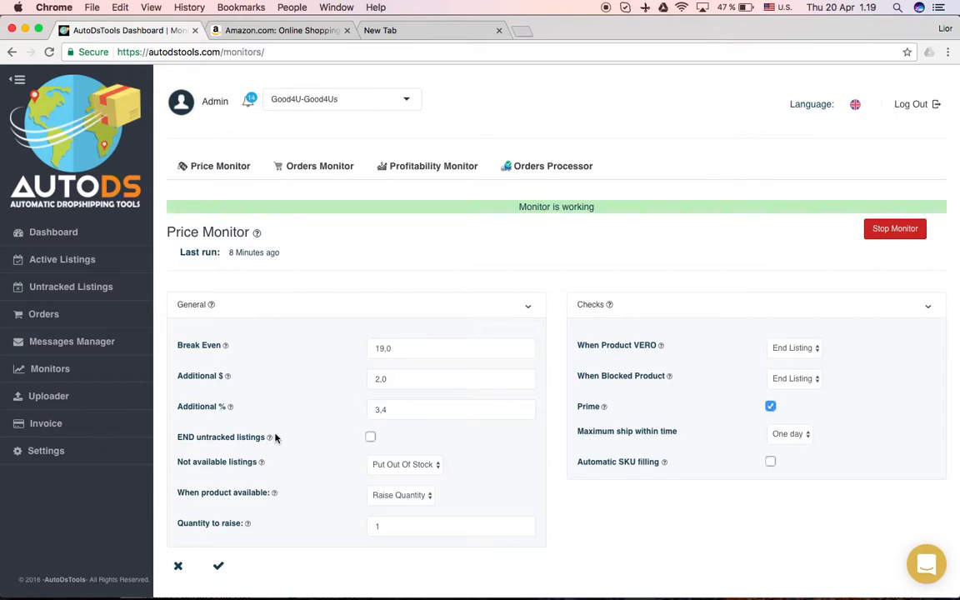
{"action": "mouse_move", "coordinate": [186, 448]}
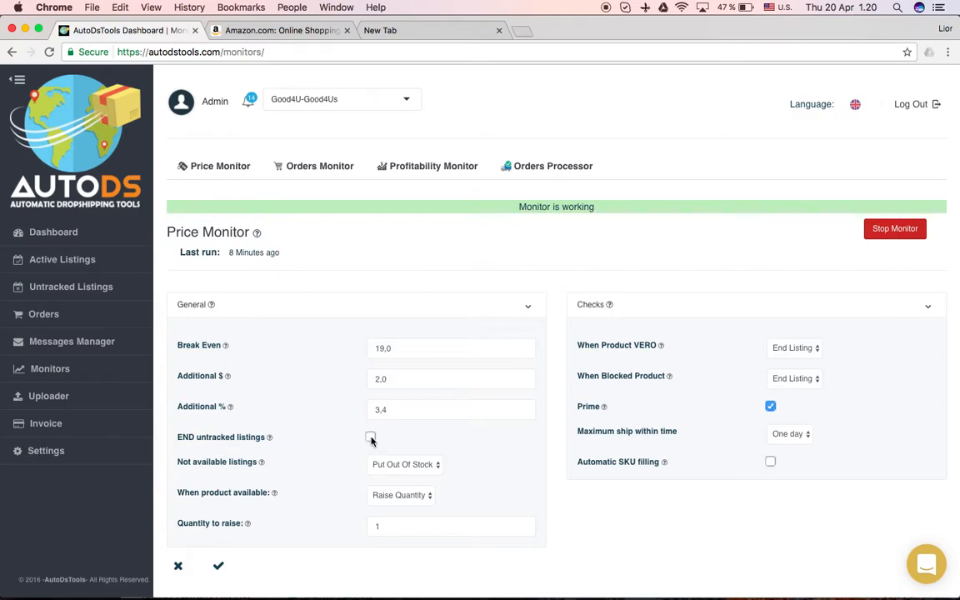
{"action": "mouse_move", "coordinate": [399, 442]}
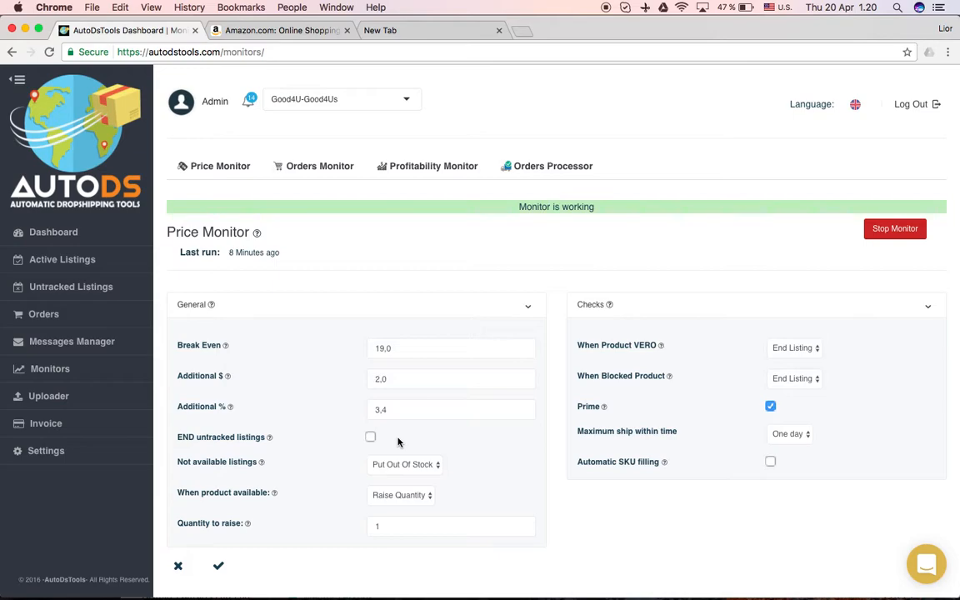
{"action": "mouse_move", "coordinate": [270, 457]}
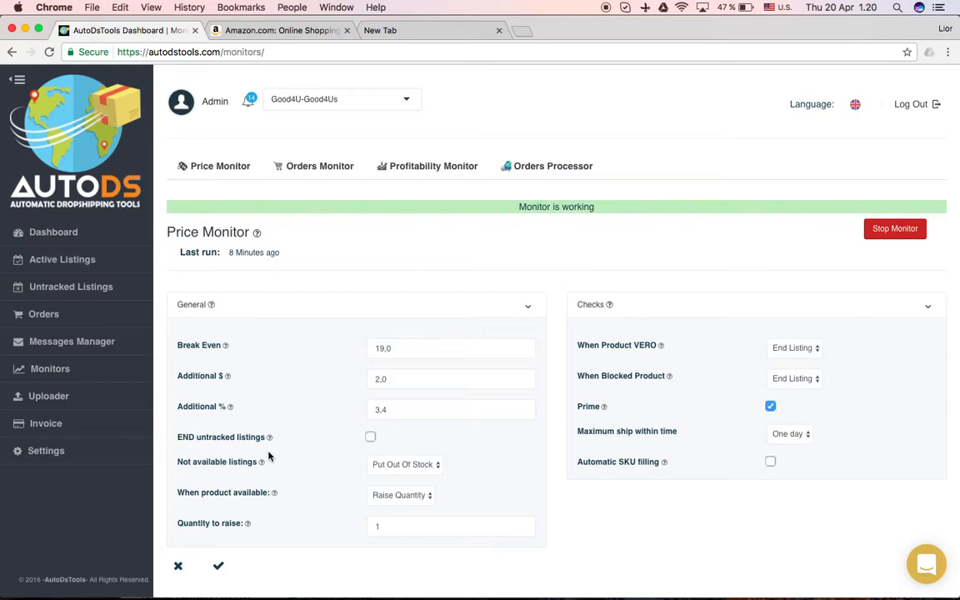
{"action": "mouse_move", "coordinate": [259, 460]}
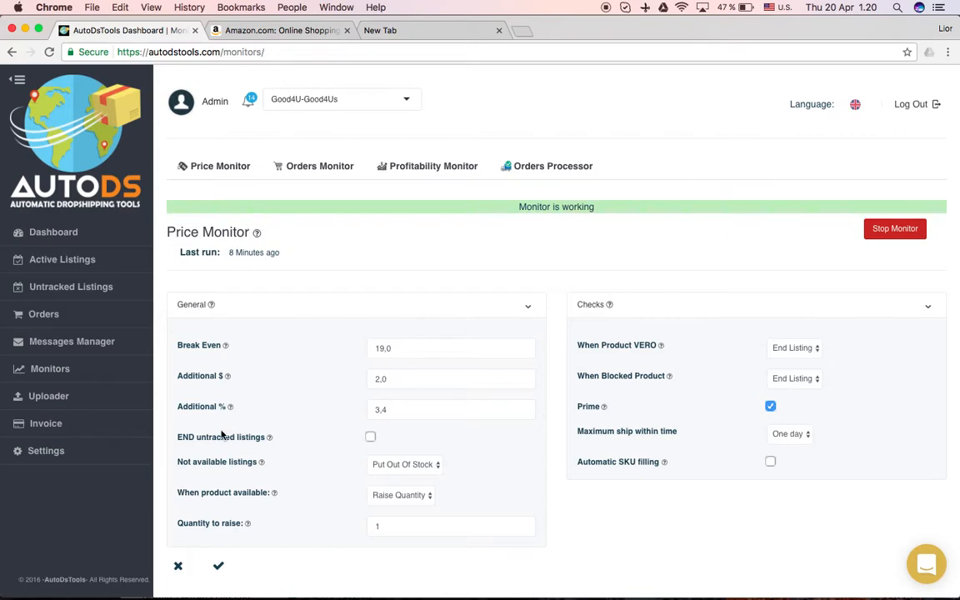
{"action": "mouse_move", "coordinate": [70, 287]}
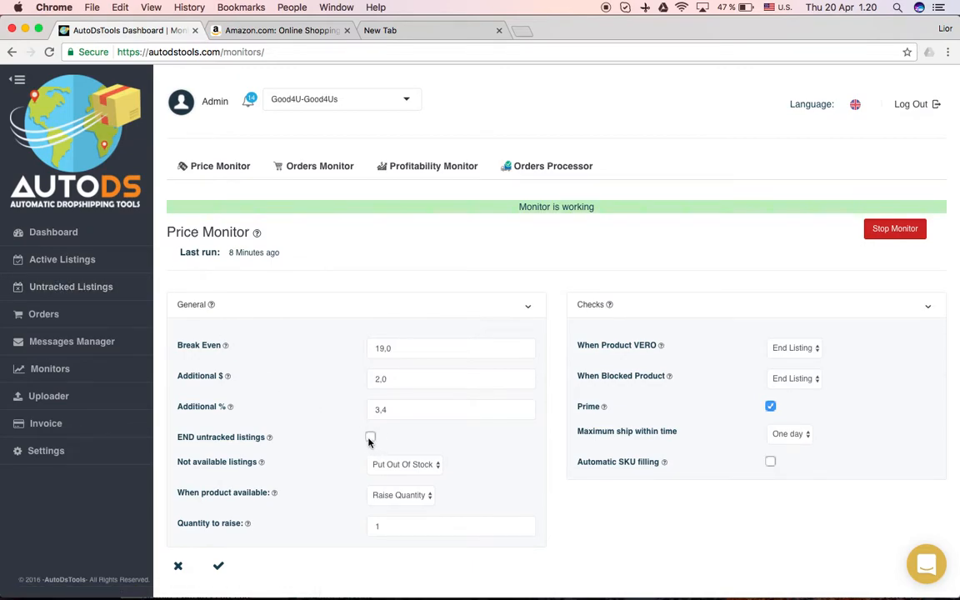
{"action": "mouse_move", "coordinate": [344, 445]}
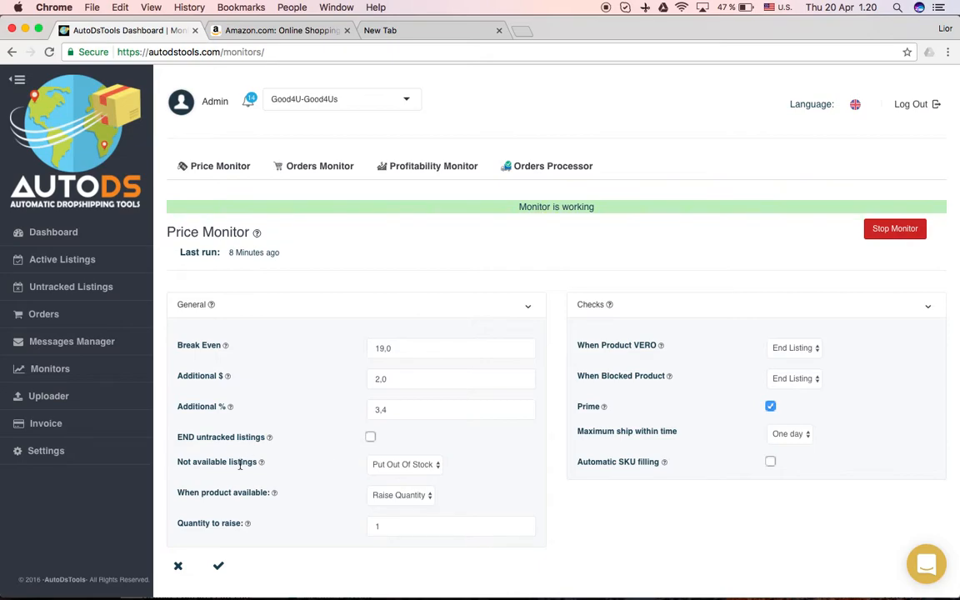
{"action": "mouse_move", "coordinate": [344, 379]}
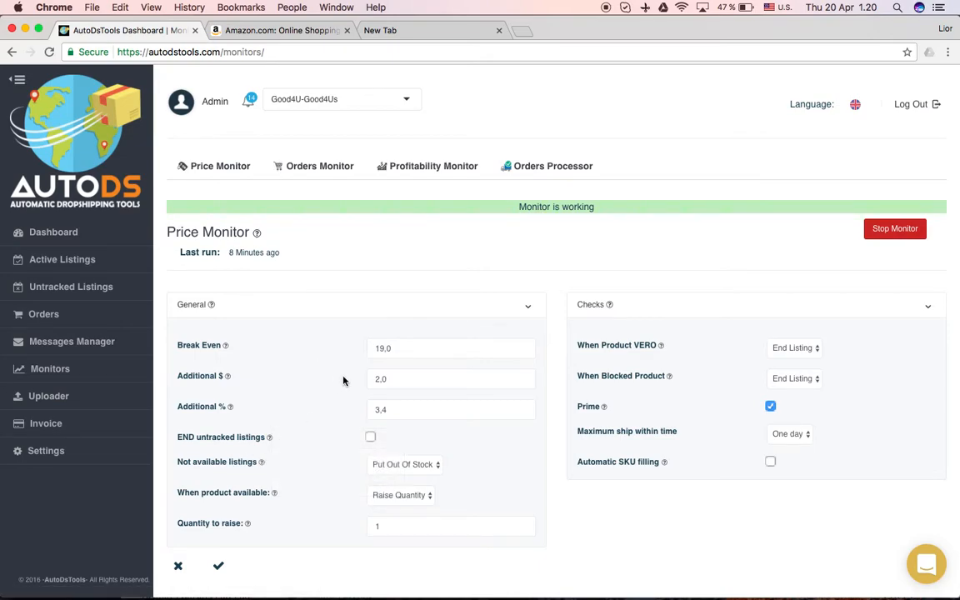
{"action": "mouse_move", "coordinate": [483, 479]}
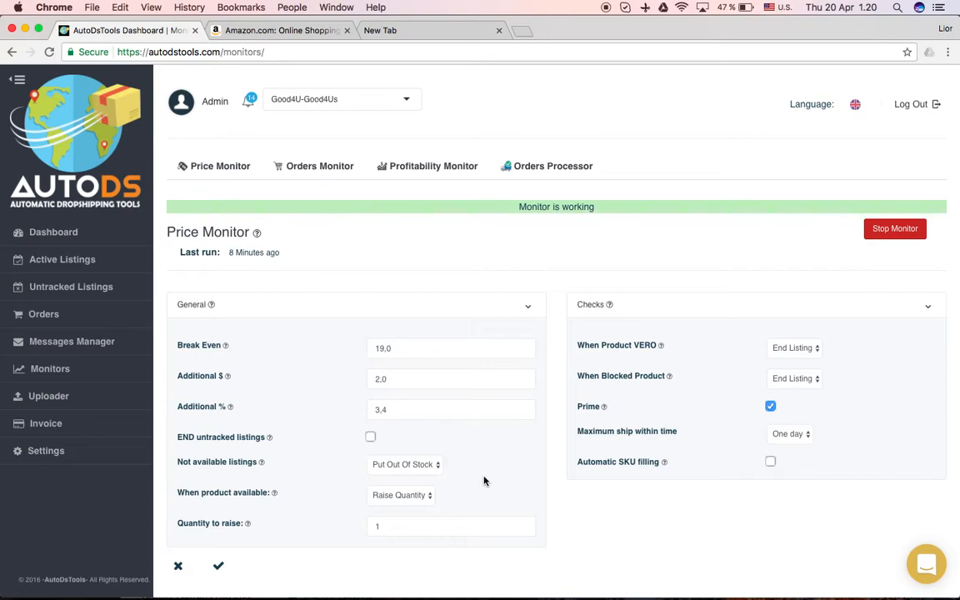
{"action": "mouse_move", "coordinate": [447, 478]}
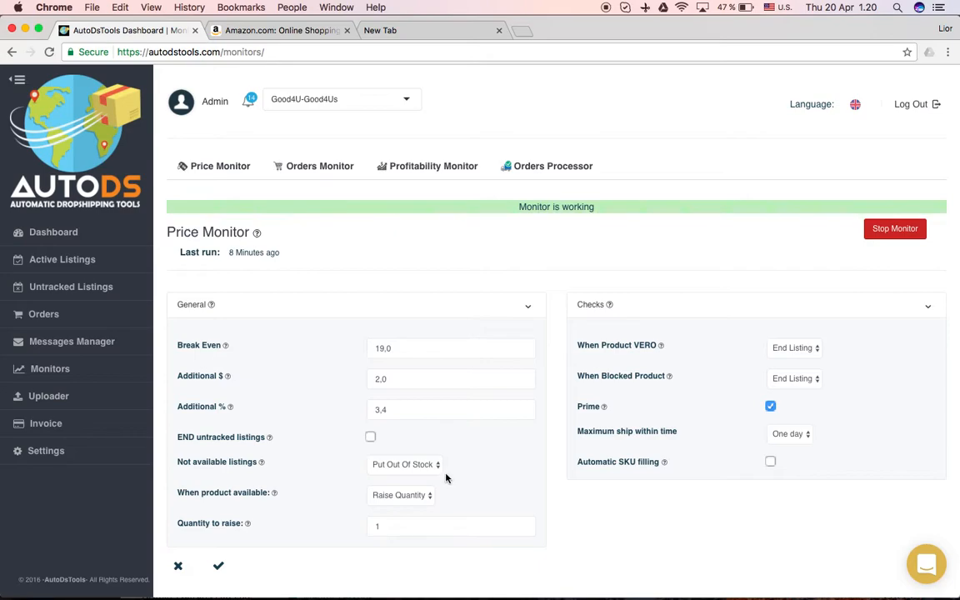
{"action": "left_click", "coordinate": [403, 463]}
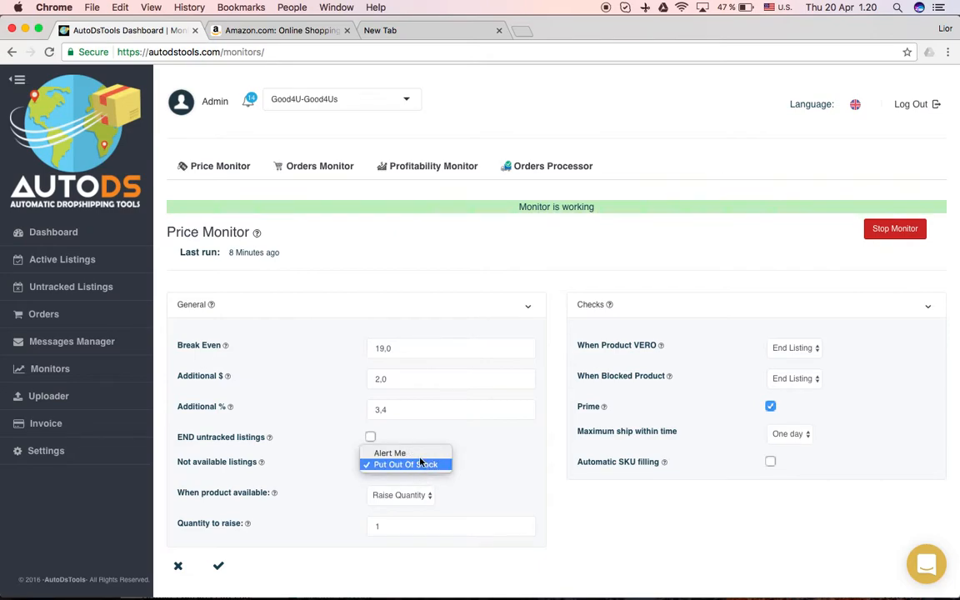
{"action": "left_click", "coordinate": [407, 463]}
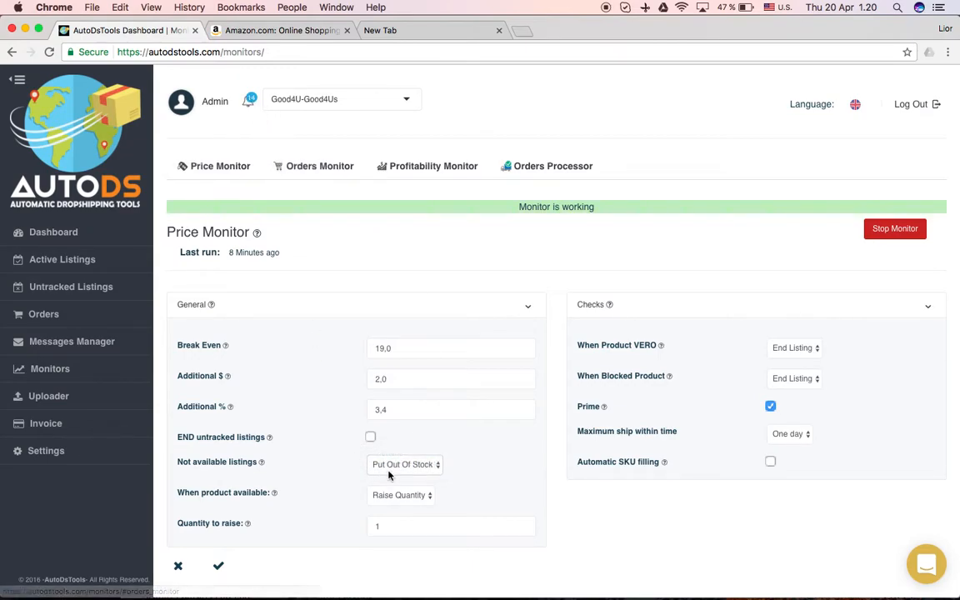
{"action": "left_click", "coordinate": [403, 463]}
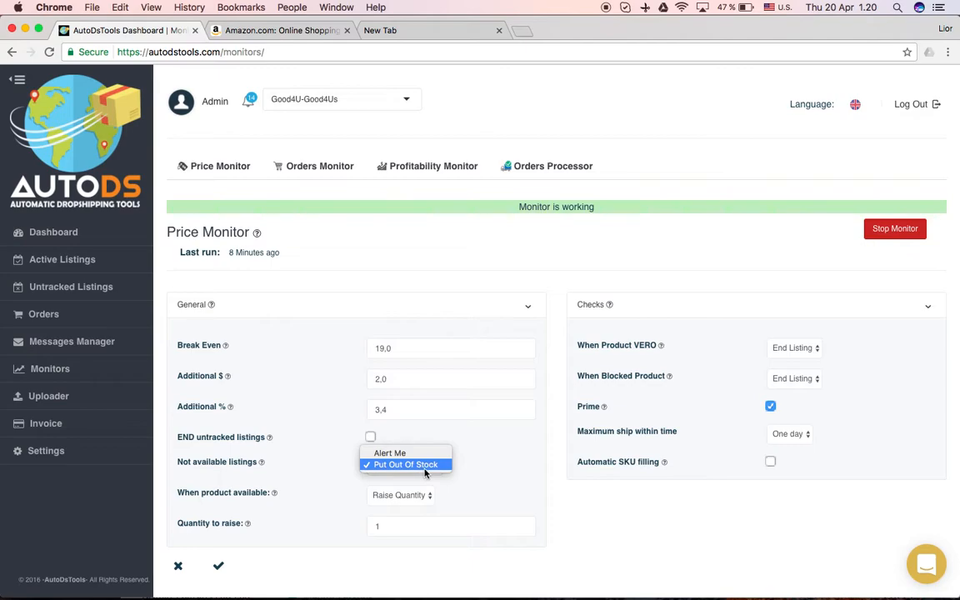
{"action": "mouse_move", "coordinate": [493, 473]}
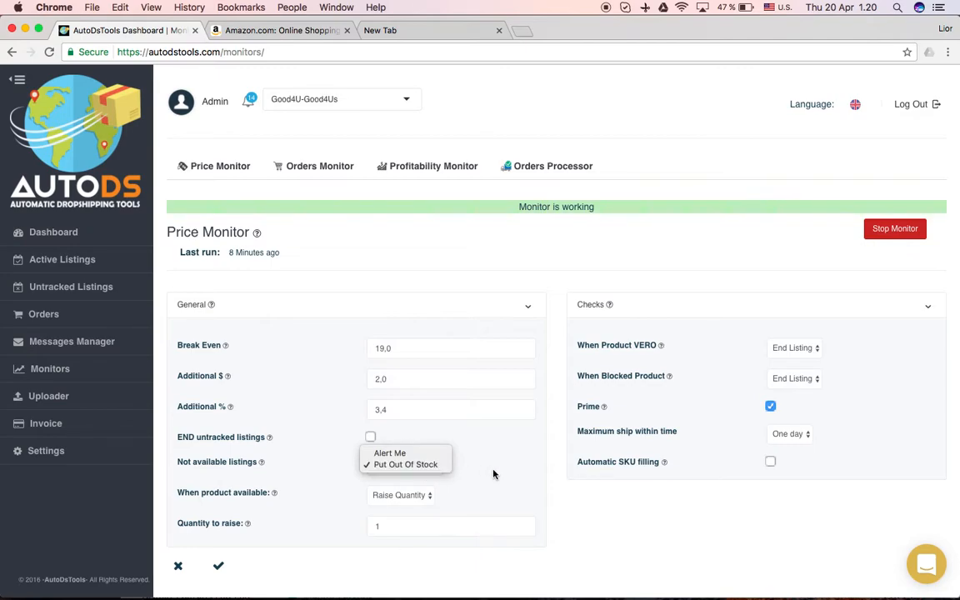
{"action": "left_click", "coordinate": [404, 463]}
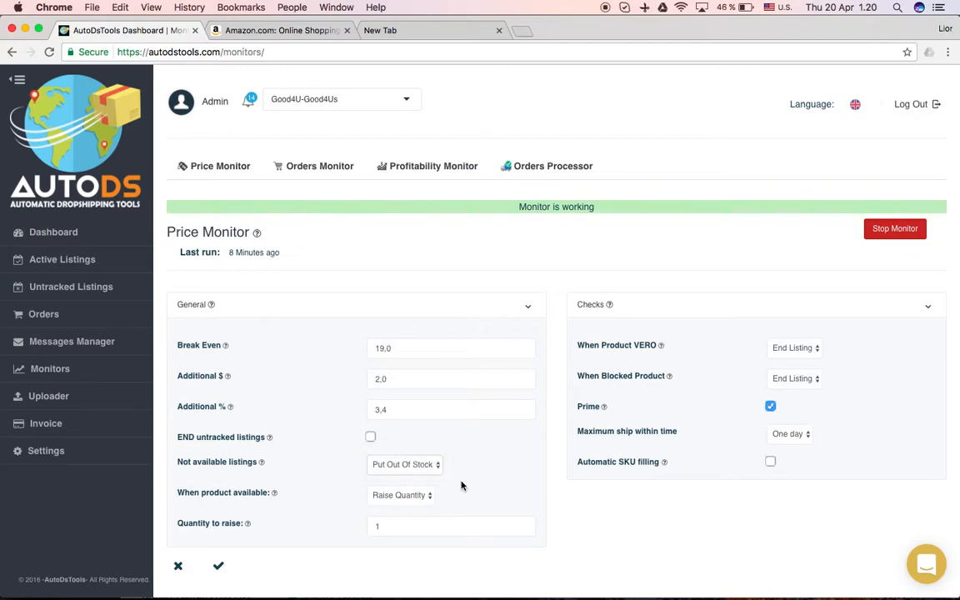
{"action": "mouse_move", "coordinate": [259, 462]}
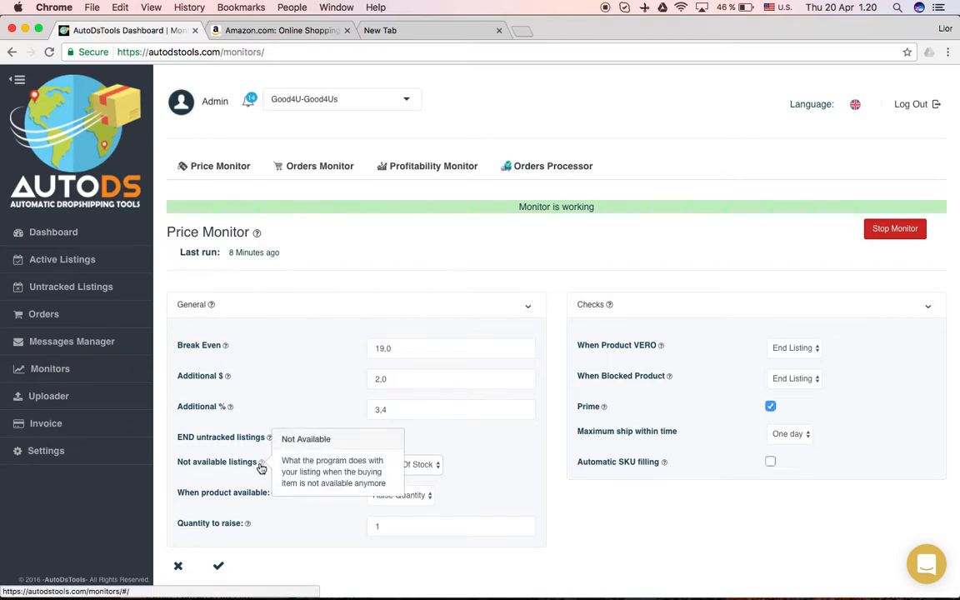
{"action": "mouse_move", "coordinate": [309, 536]}
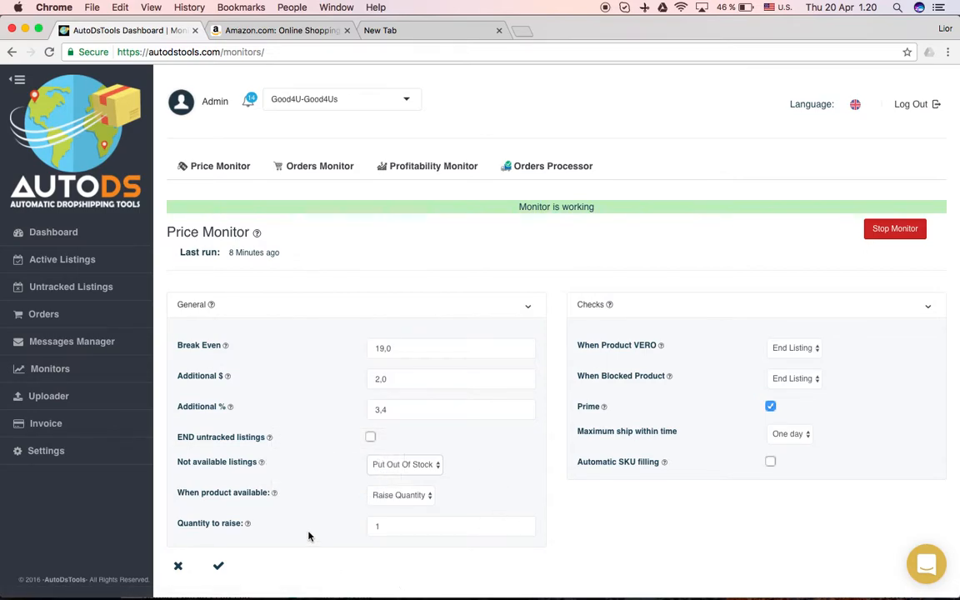
{"action": "mouse_move", "coordinate": [305, 506]}
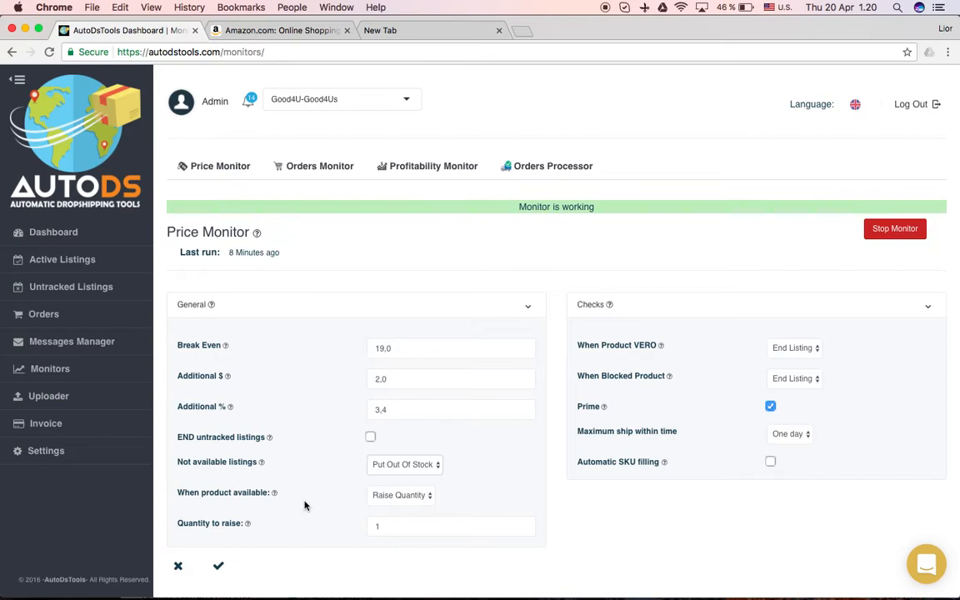
{"action": "mouse_move", "coordinate": [373, 503]}
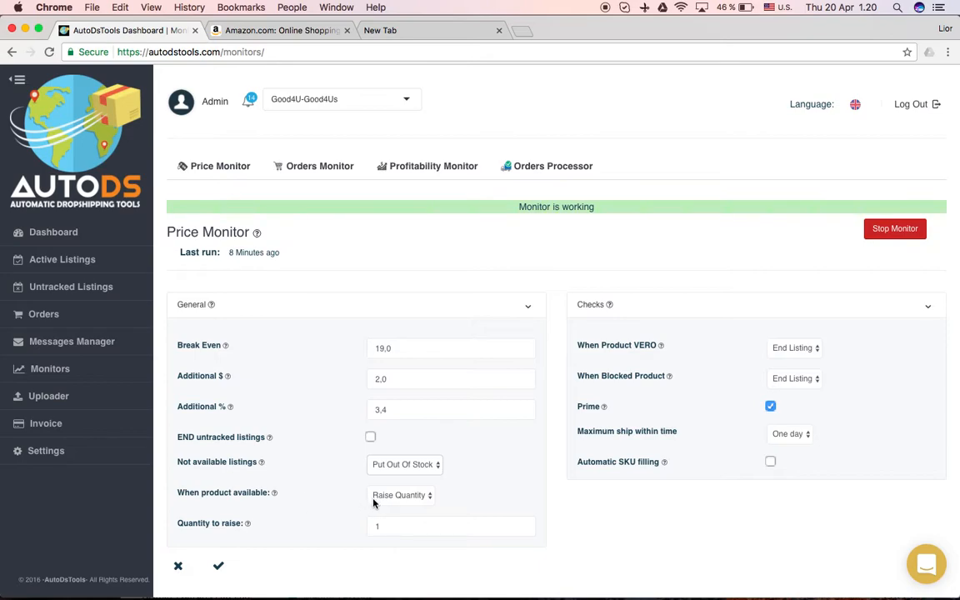
{"action": "left_click", "coordinate": [402, 494]}
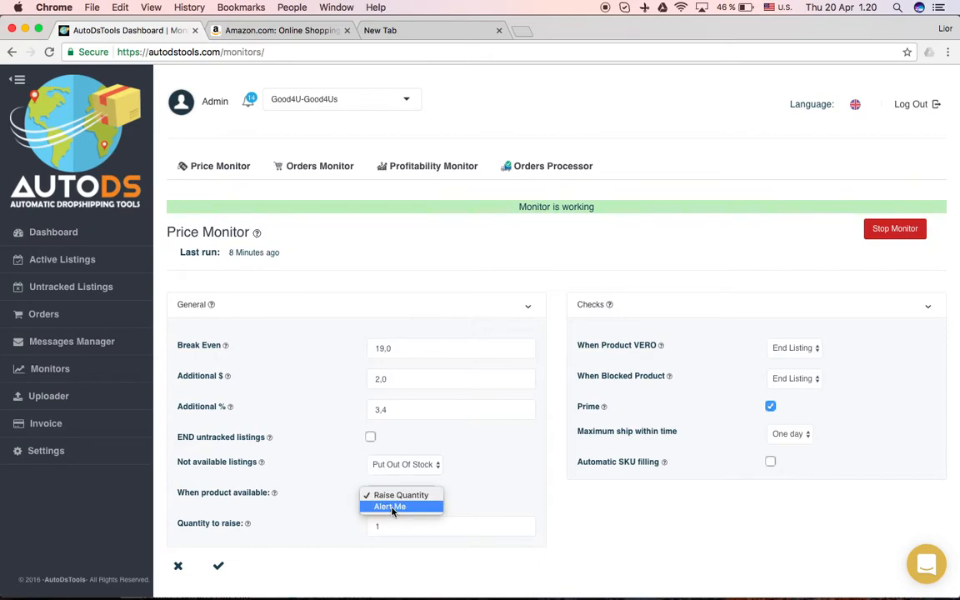
{"action": "mouse_move", "coordinate": [398, 508]}
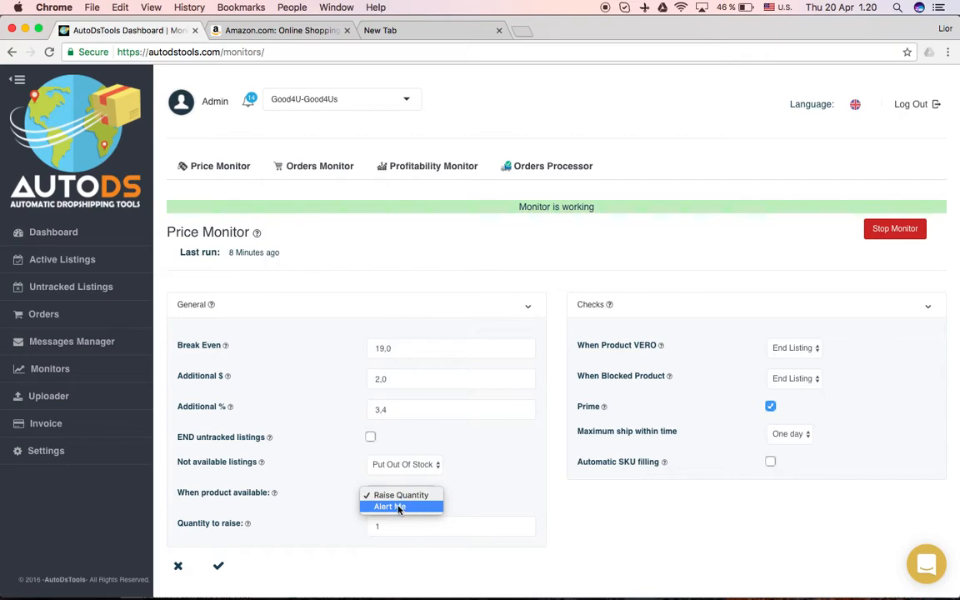
{"action": "left_click", "coordinate": [400, 493]}
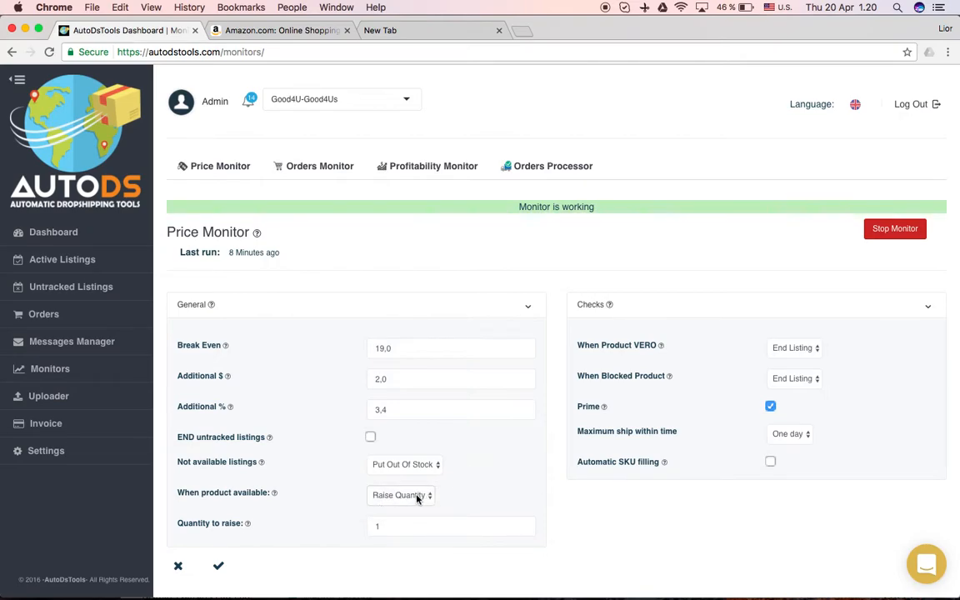
{"action": "mouse_move", "coordinate": [410, 503]}
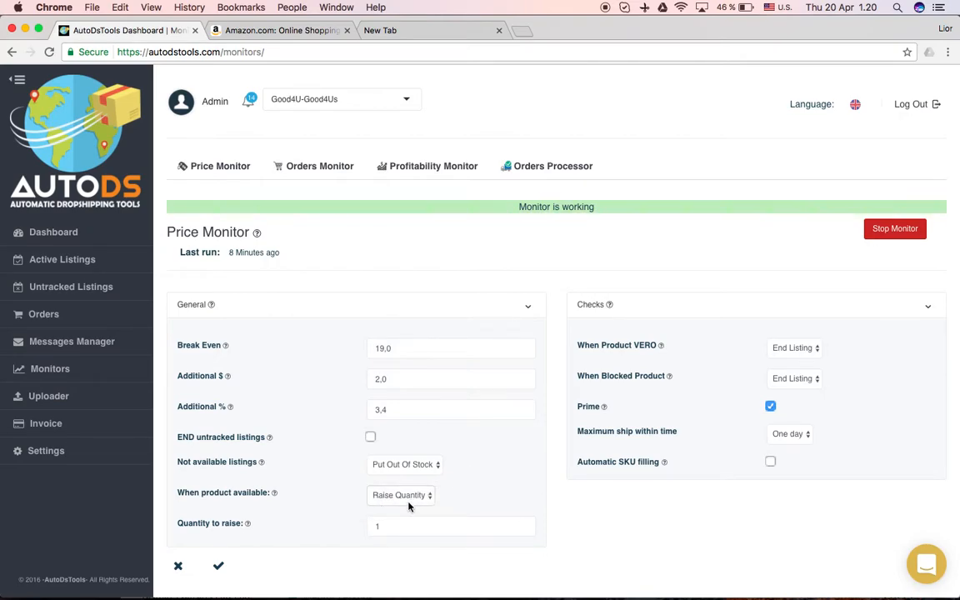
{"action": "mouse_move", "coordinate": [348, 525]}
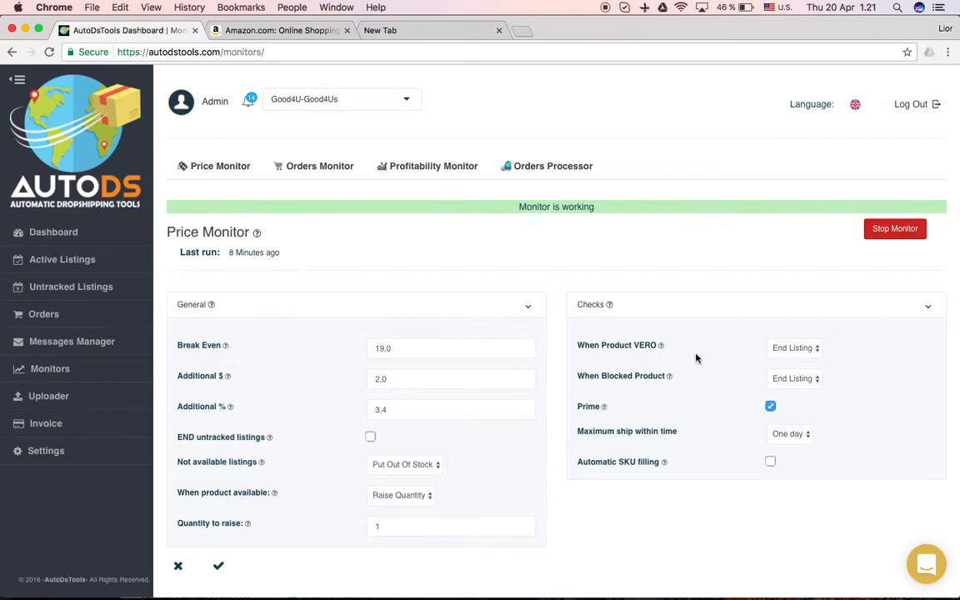
{"action": "mouse_move", "coordinate": [660, 344]}
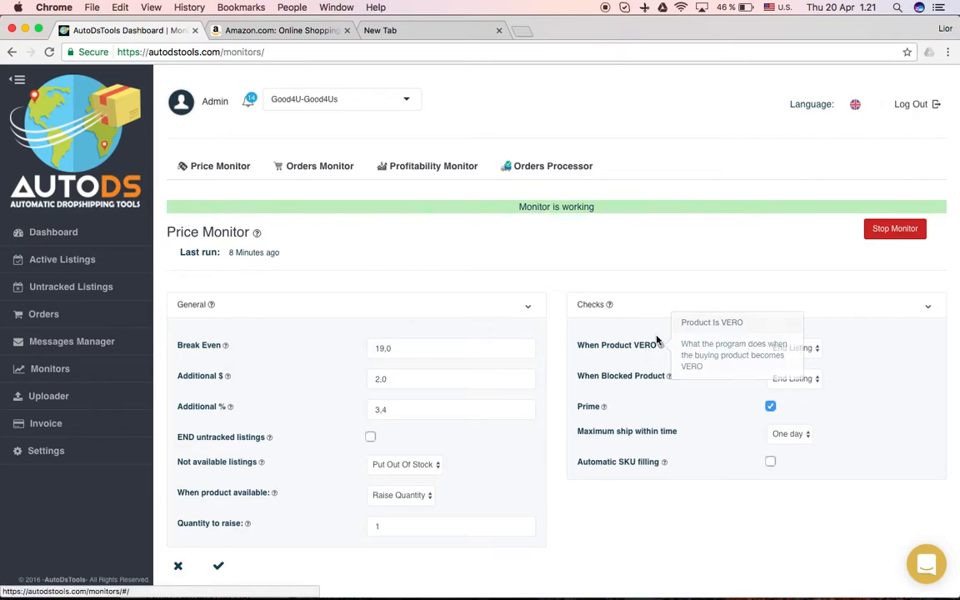
{"action": "mouse_move", "coordinate": [713, 349]}
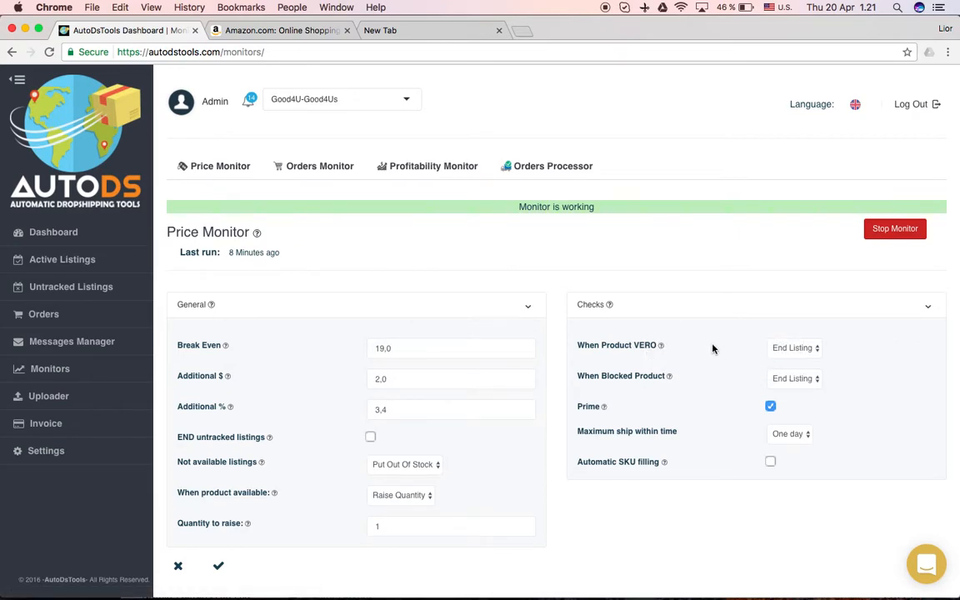
{"action": "left_click", "coordinate": [793, 348]}
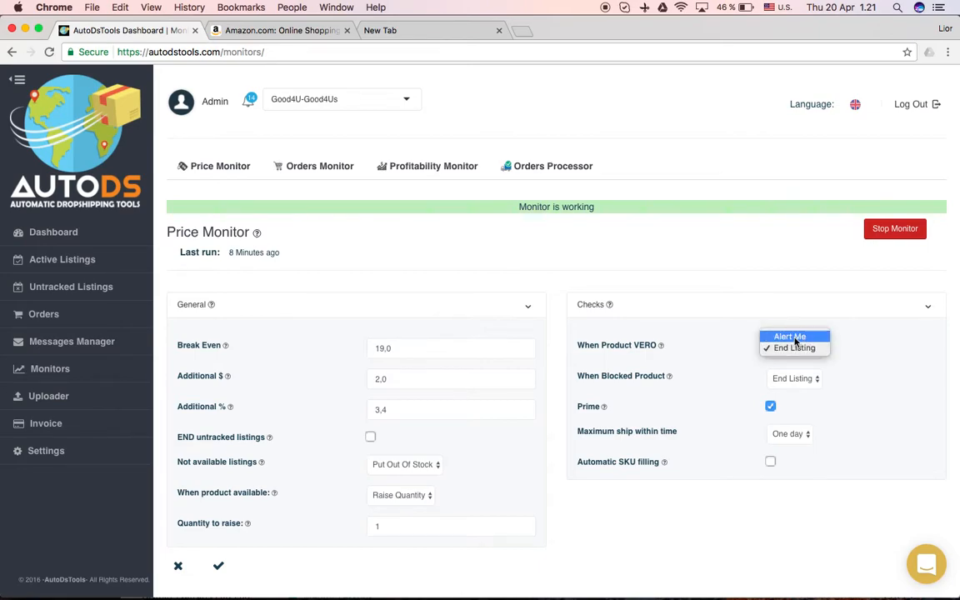
{"action": "left_click", "coordinate": [793, 348]}
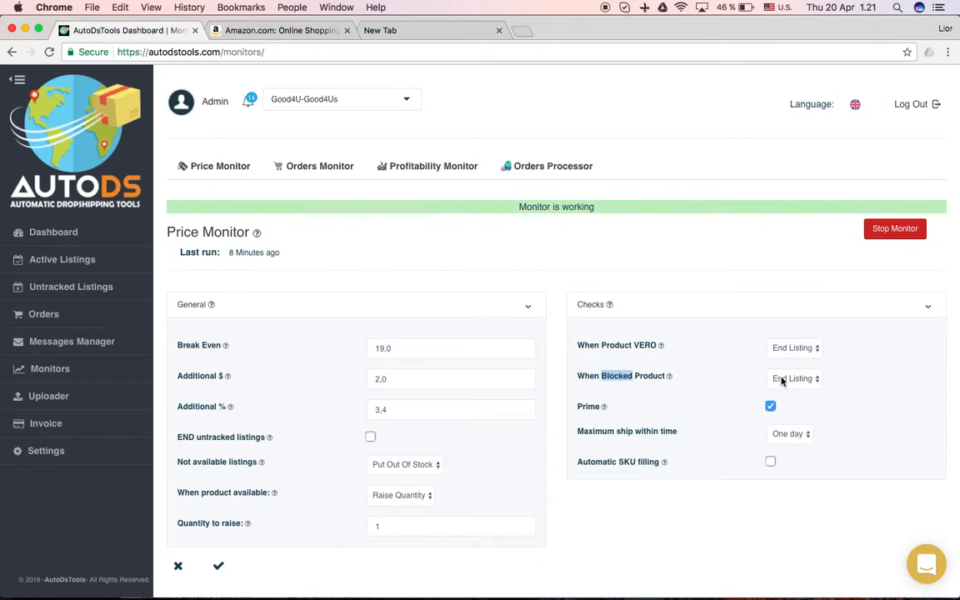
{"action": "left_click", "coordinate": [793, 378]}
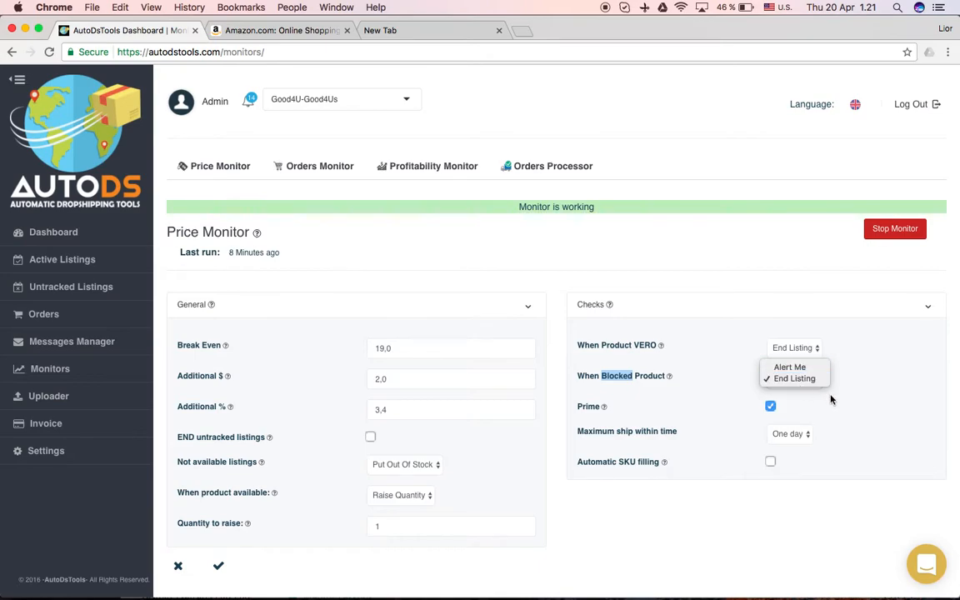
{"action": "left_click", "coordinate": [793, 379]}
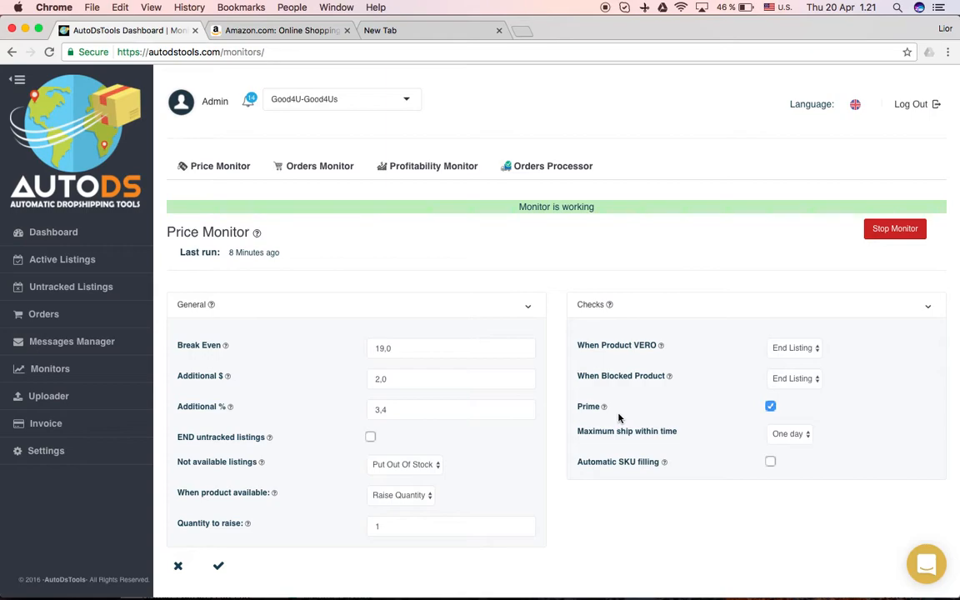
{"action": "mouse_move", "coordinate": [787, 417]}
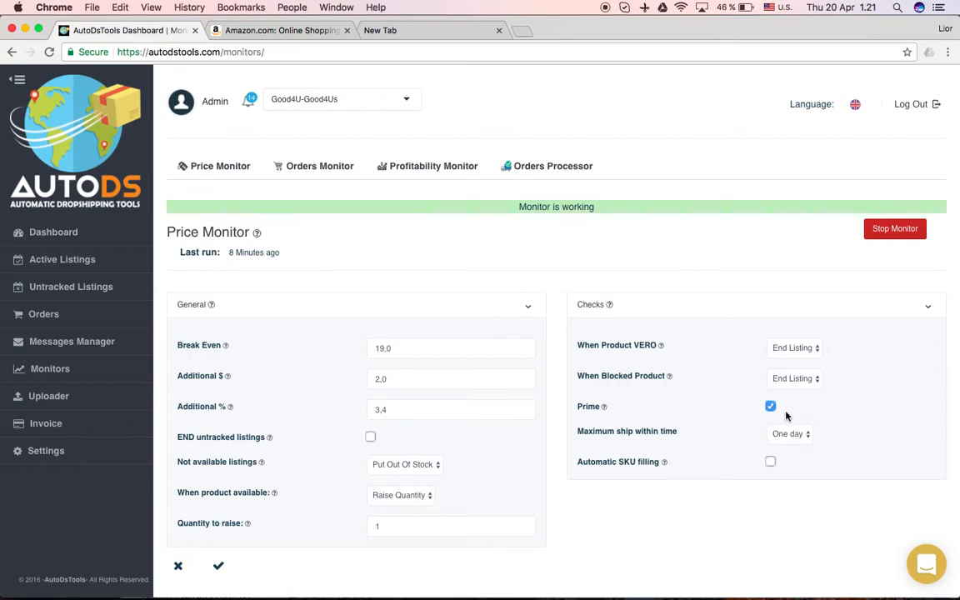
{"action": "mouse_move", "coordinate": [783, 410]}
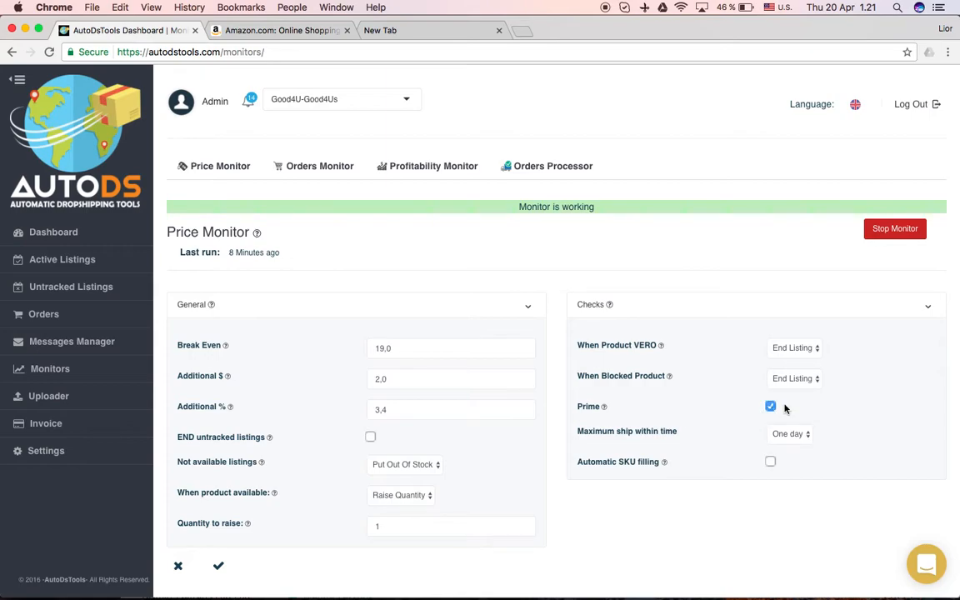
{"action": "mouse_move", "coordinate": [841, 408]}
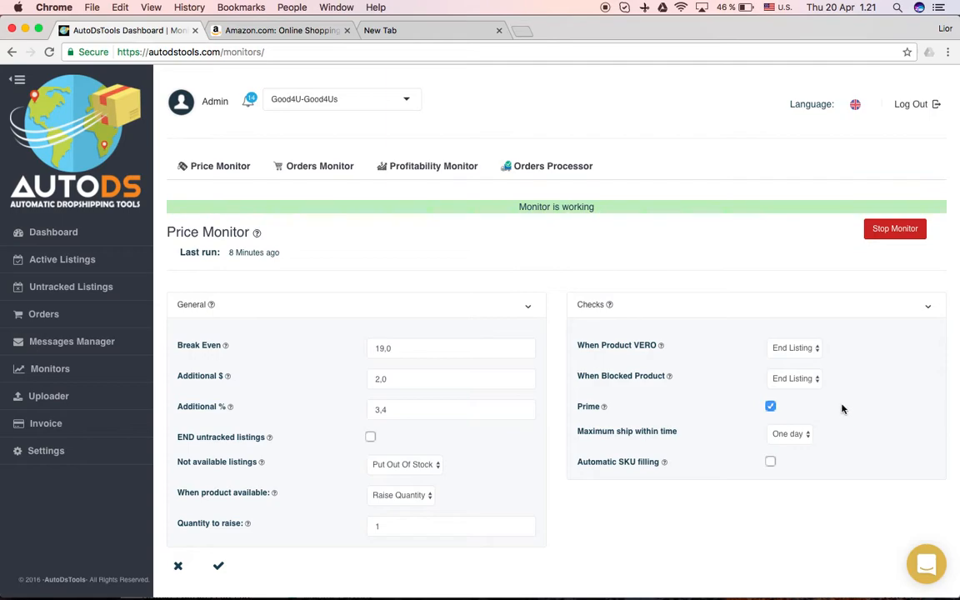
{"action": "mouse_move", "coordinate": [840, 407]}
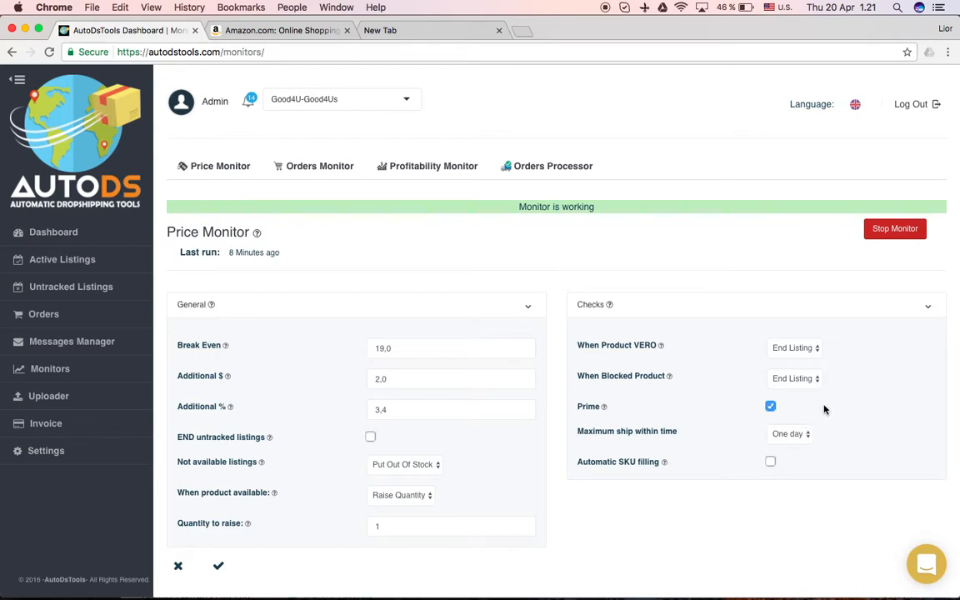
{"action": "mouse_move", "coordinate": [753, 420]}
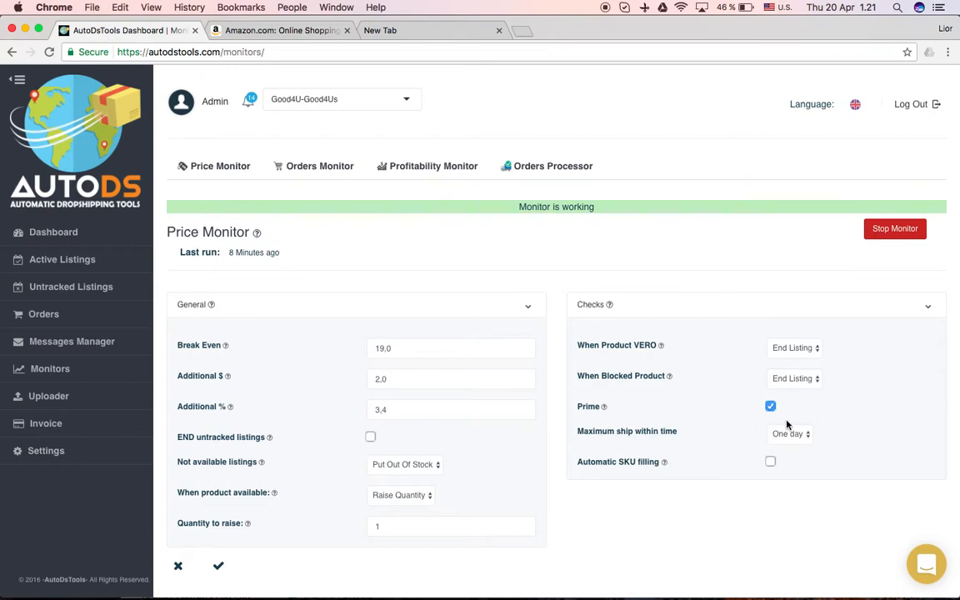
{"action": "mouse_move", "coordinate": [830, 420]}
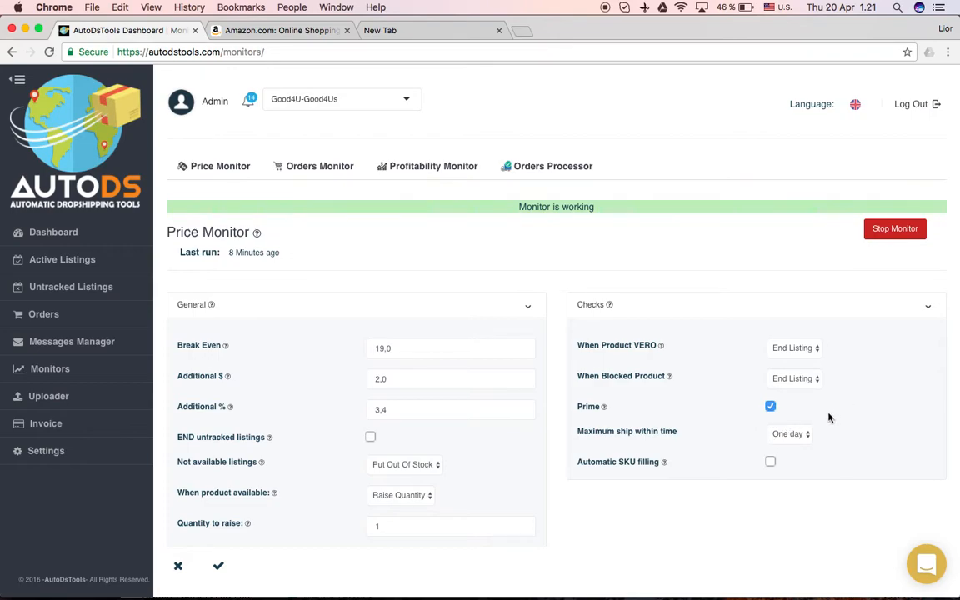
{"action": "mouse_move", "coordinate": [792, 409]}
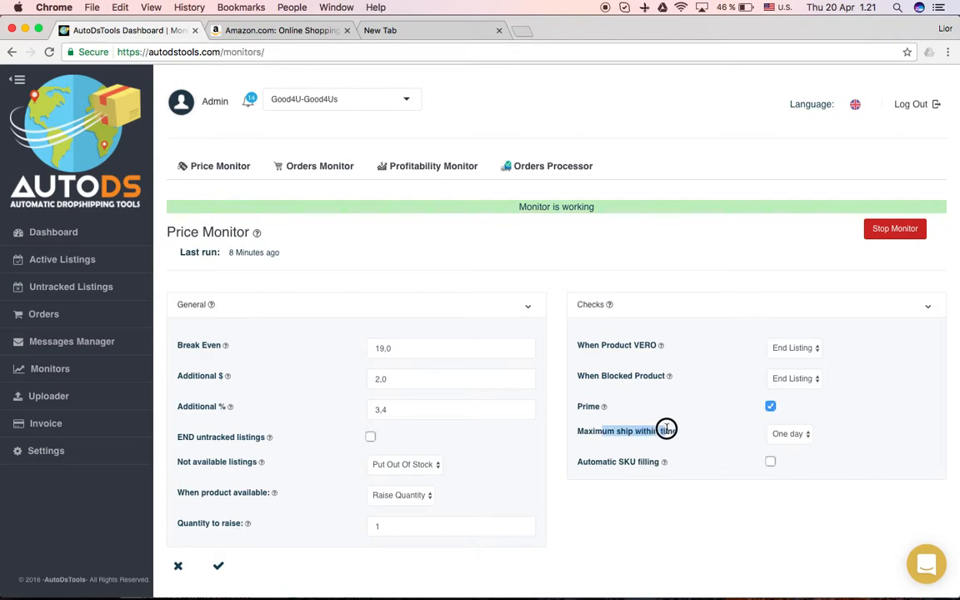
{"action": "mouse_move", "coordinate": [698, 437]}
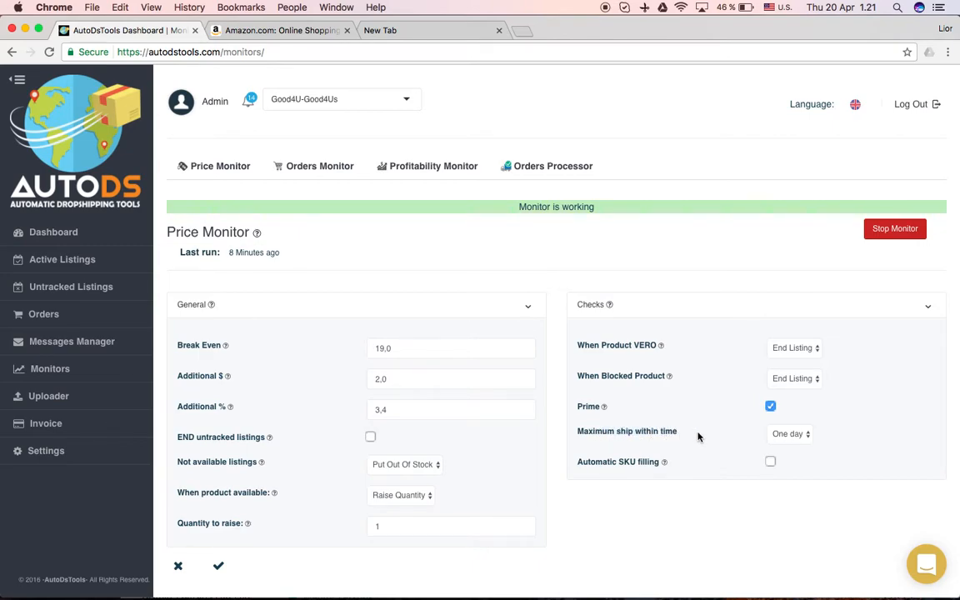
{"action": "mouse_move", "coordinate": [643, 416]}
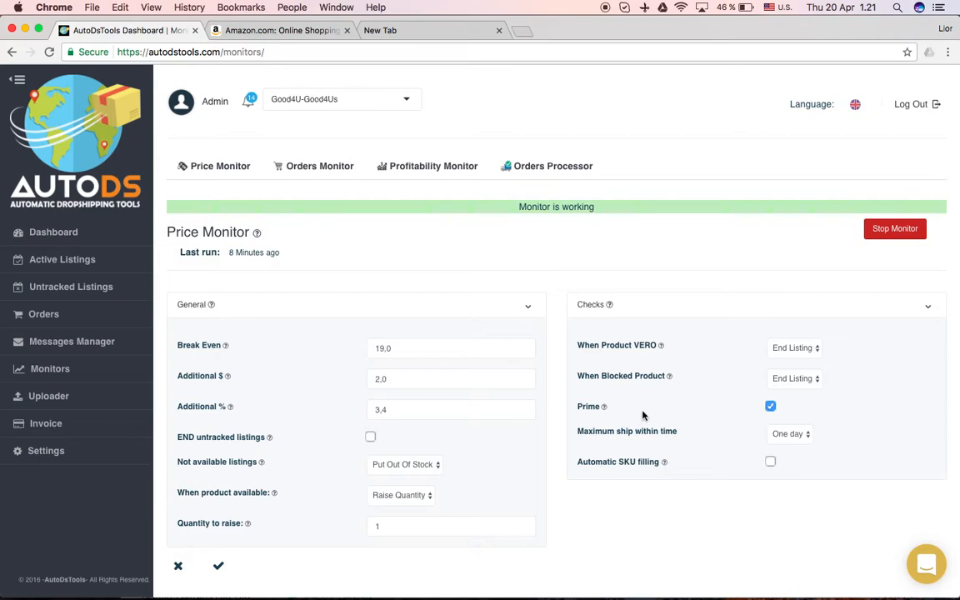
{"action": "mouse_move", "coordinate": [683, 432]}
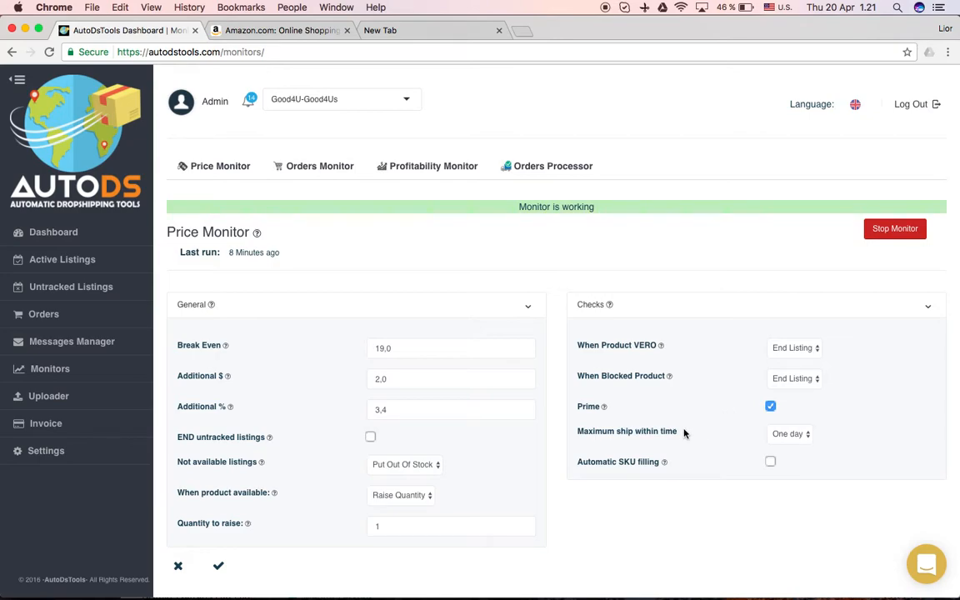
{"action": "mouse_move", "coordinate": [697, 448]}
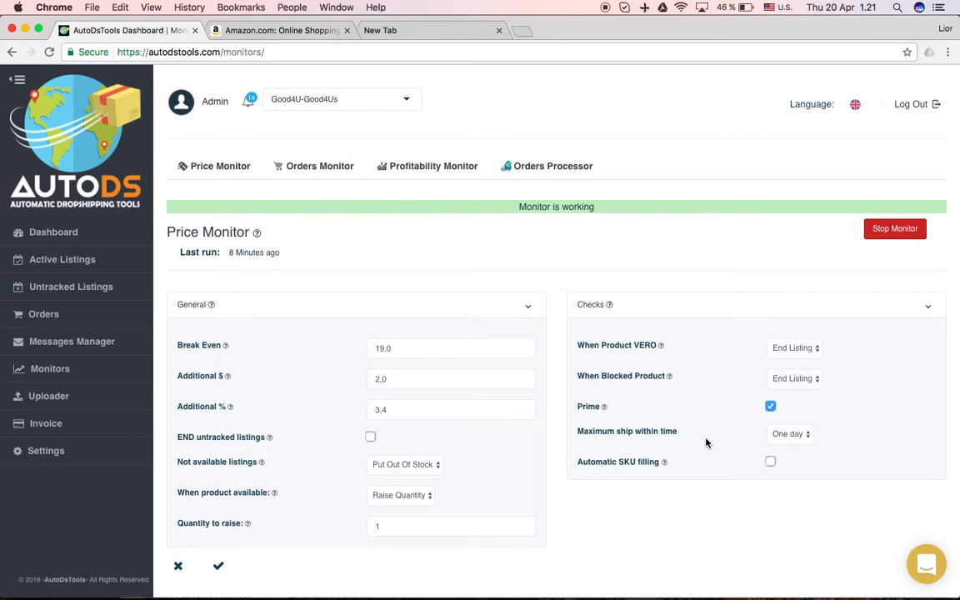
{"action": "mouse_move", "coordinate": [703, 443]}
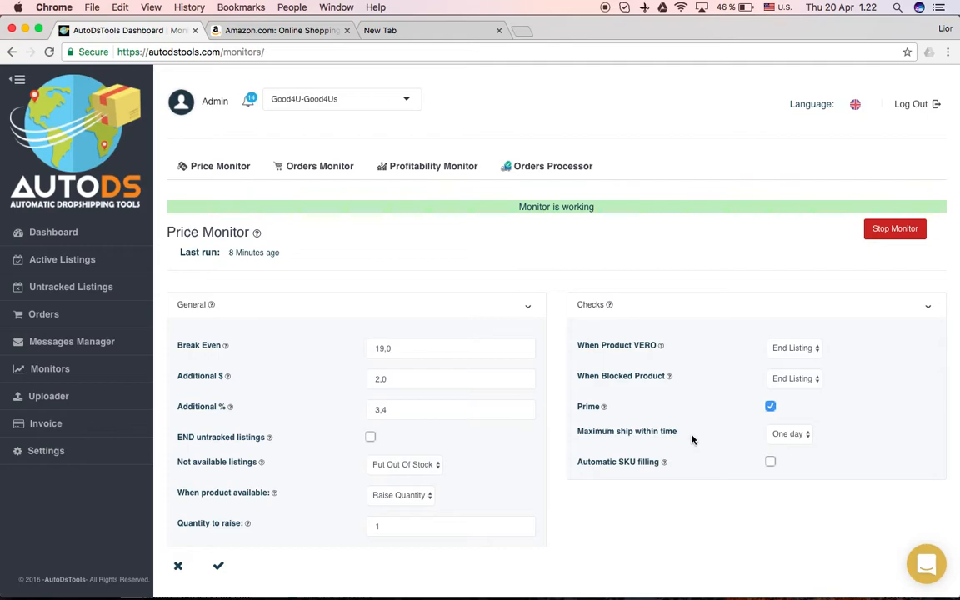
{"action": "mouse_move", "coordinate": [782, 440]}
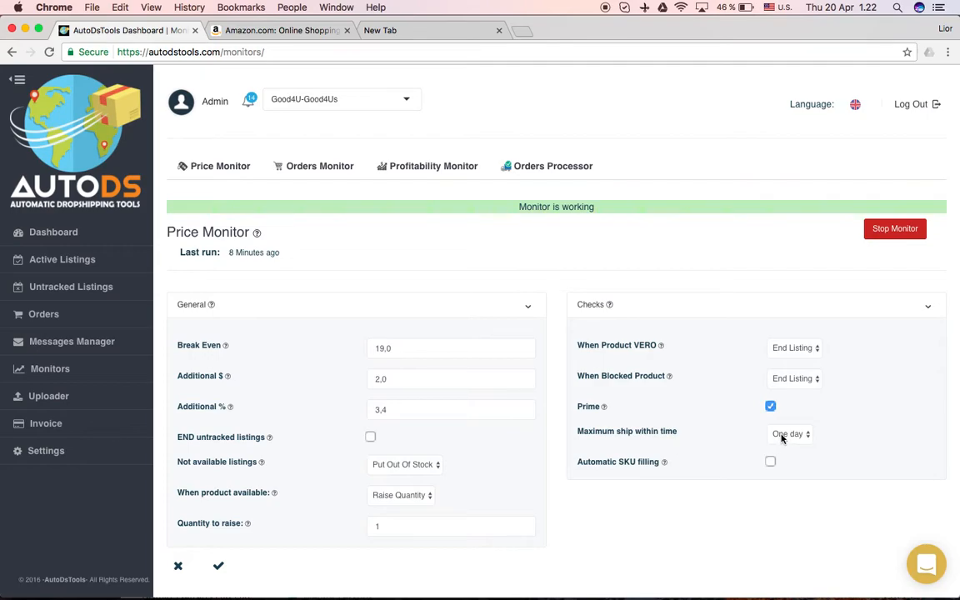
{"action": "left_click", "coordinate": [788, 433]}
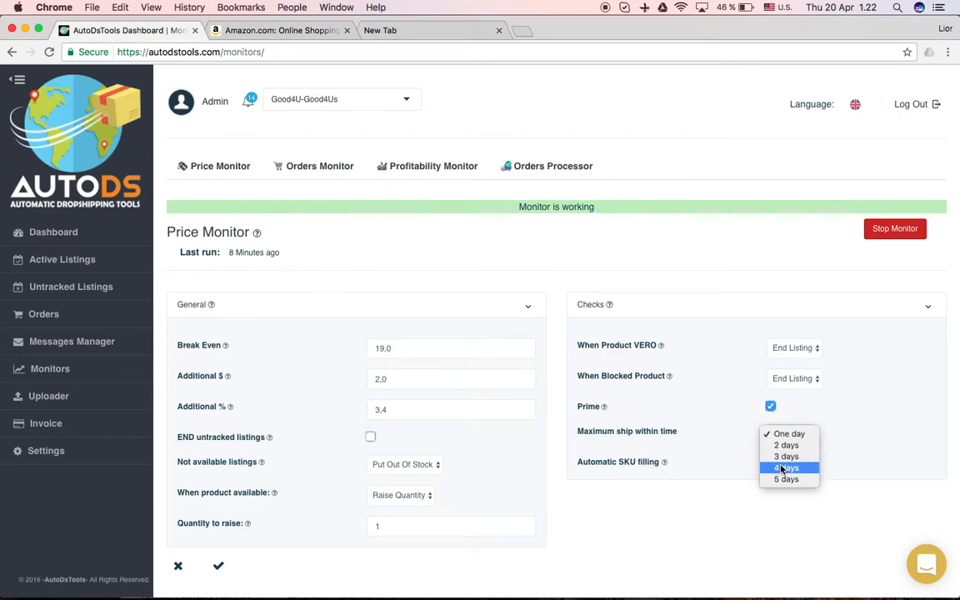
{"action": "left_click", "coordinate": [788, 433]}
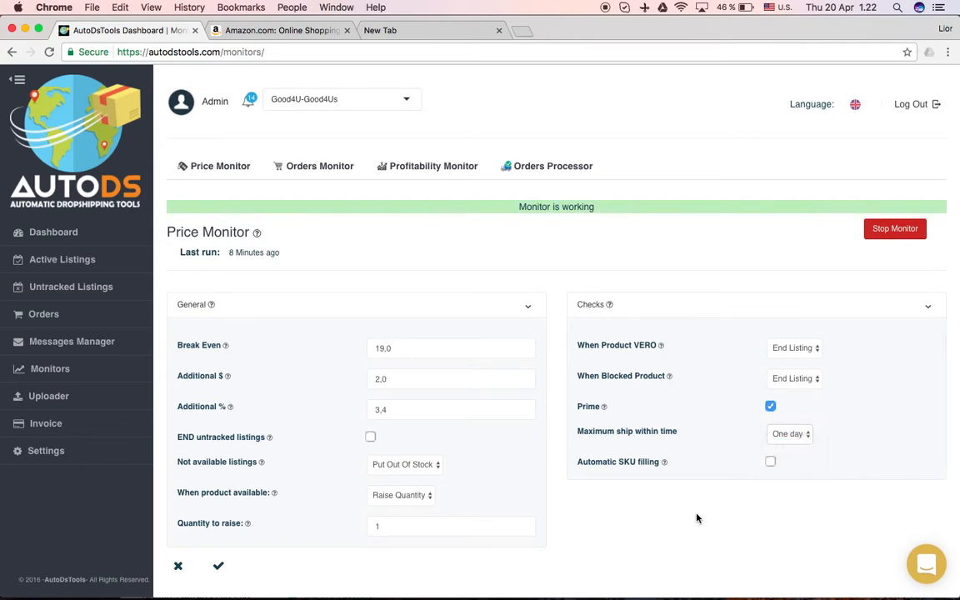
{"action": "mouse_move", "coordinate": [675, 480]}
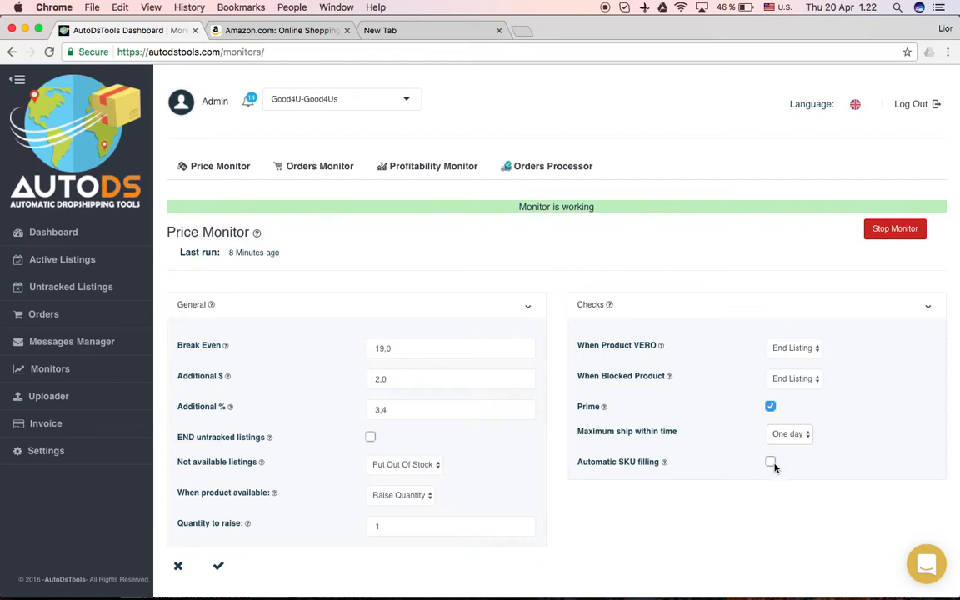
{"action": "mouse_move", "coordinate": [725, 473]}
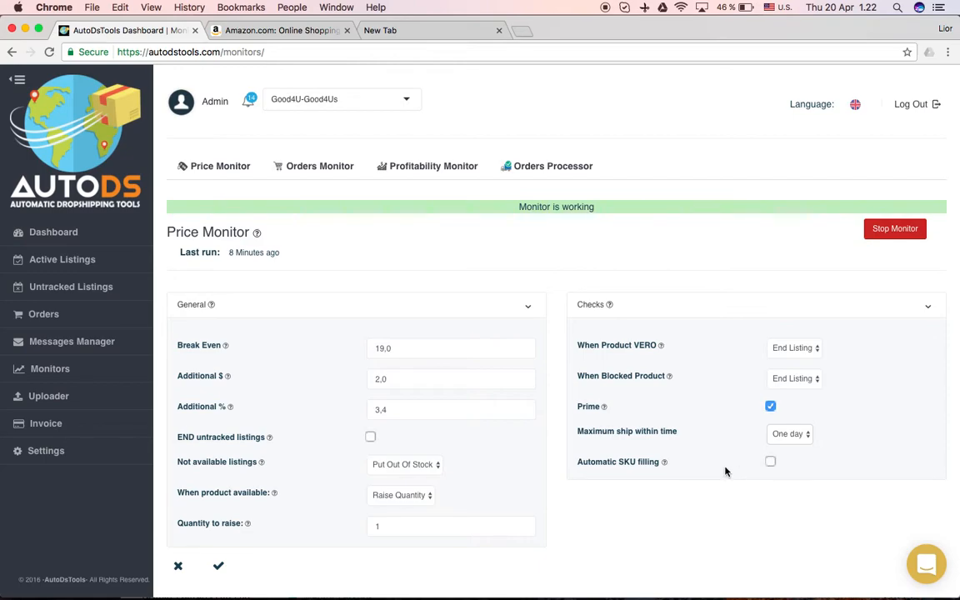
{"action": "mouse_move", "coordinate": [637, 478]}
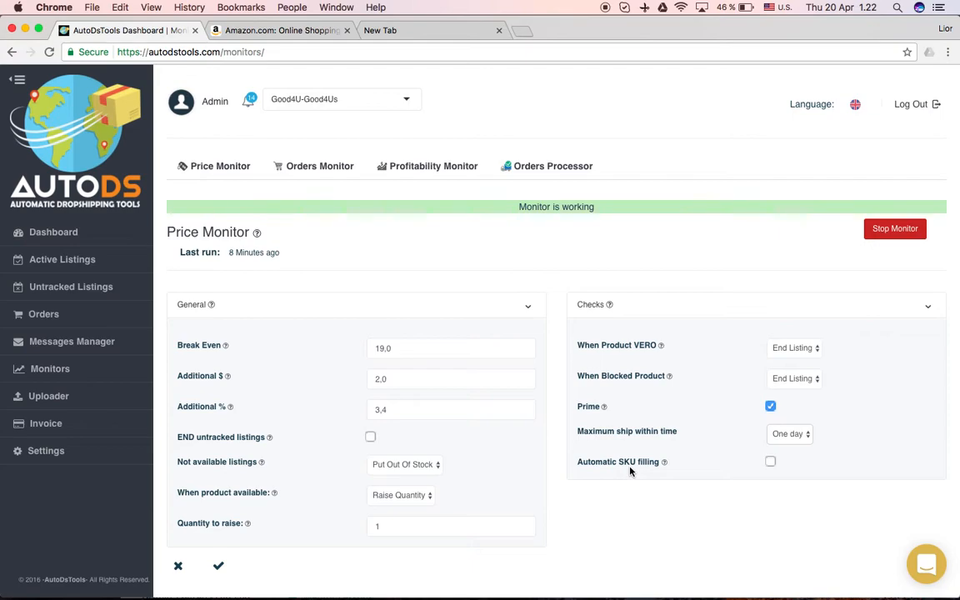
{"action": "mouse_move", "coordinate": [630, 466]}
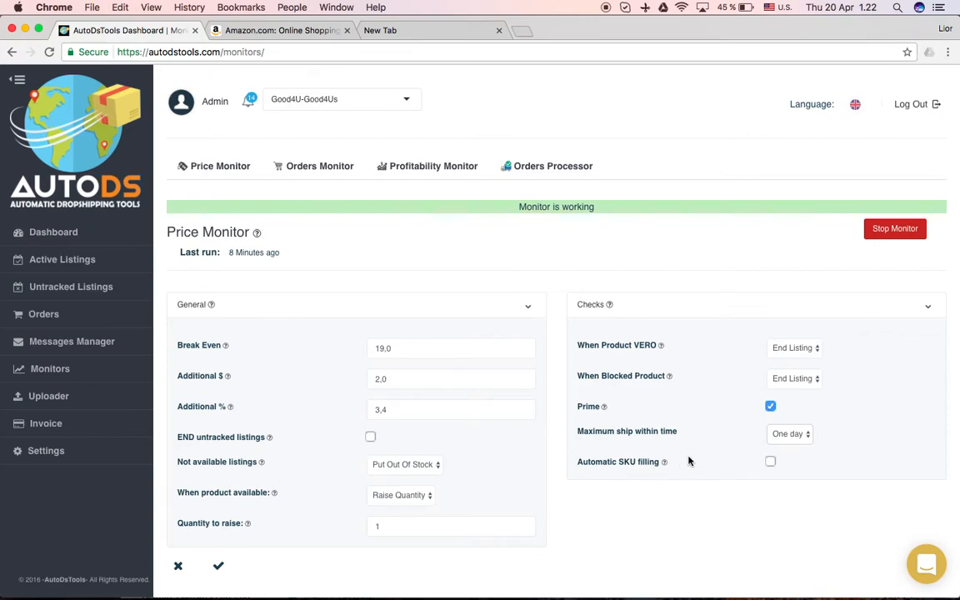
{"action": "mouse_move", "coordinate": [696, 466]}
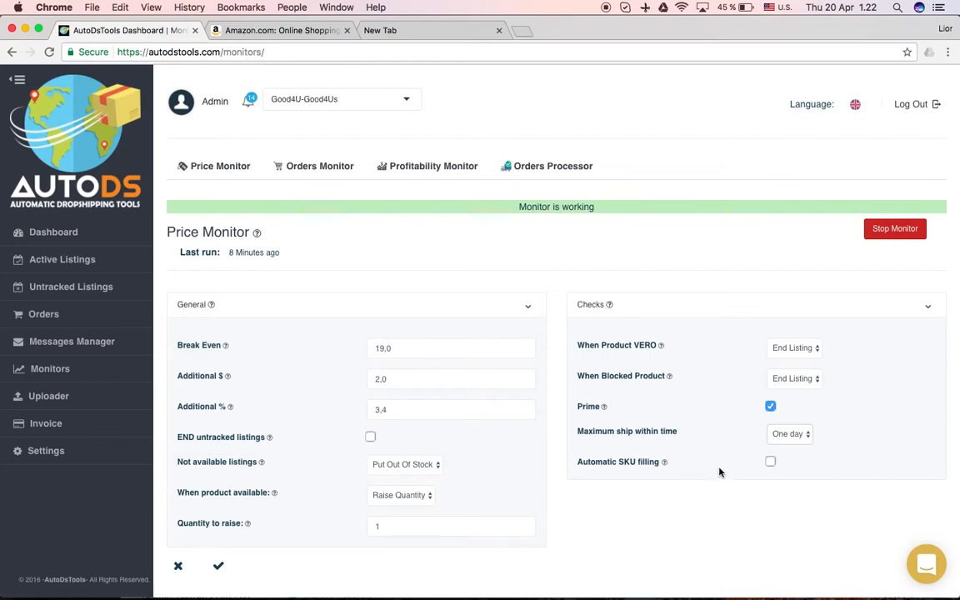
{"action": "mouse_move", "coordinate": [777, 493]}
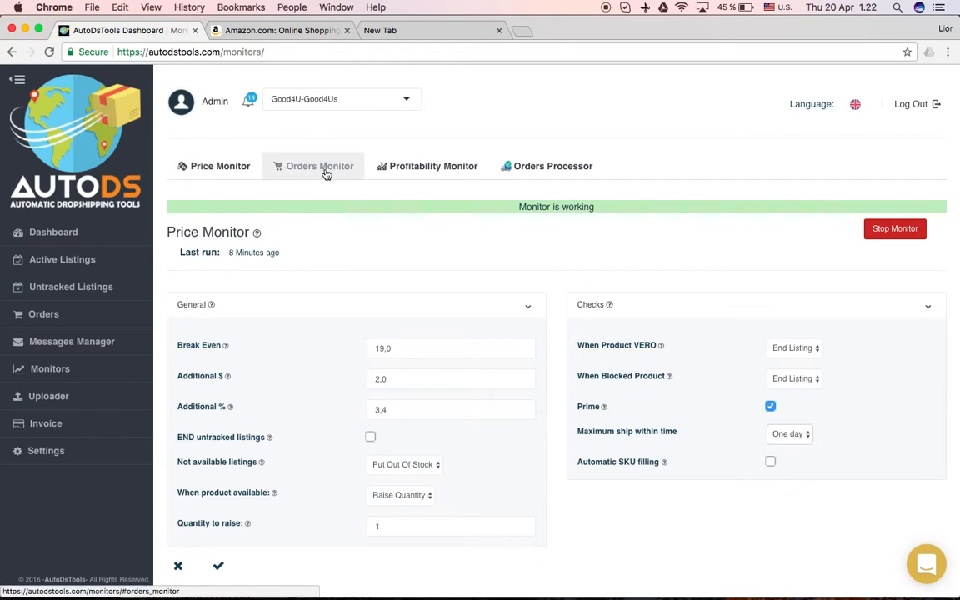
Review the Orders Monitor sold-product settings and discard edits, keeping Raise Quantity by 1, 3.4% and 0.2.
{"action": "left_click", "coordinate": [320, 167]}
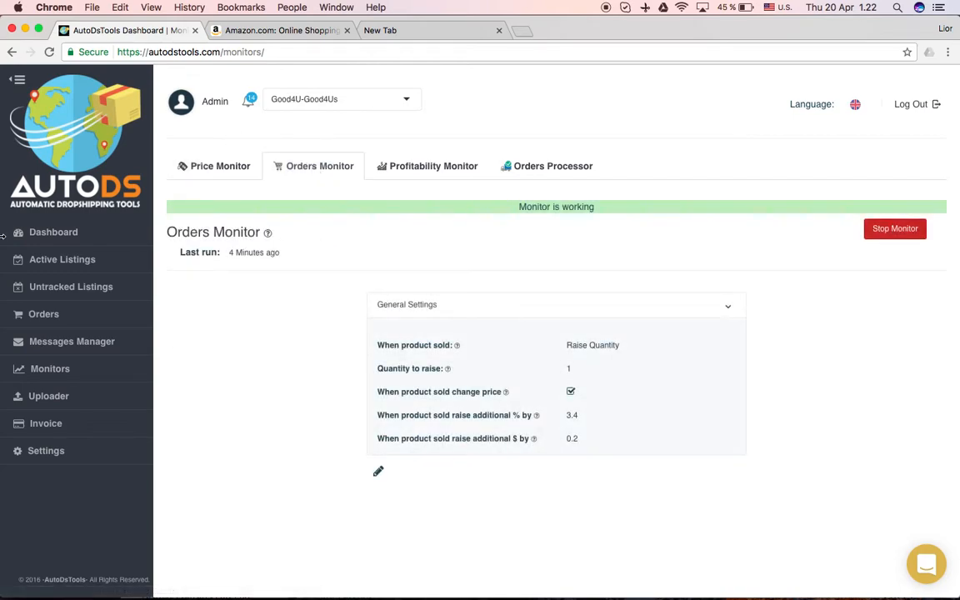
{"action": "mouse_move", "coordinate": [905, 258]}
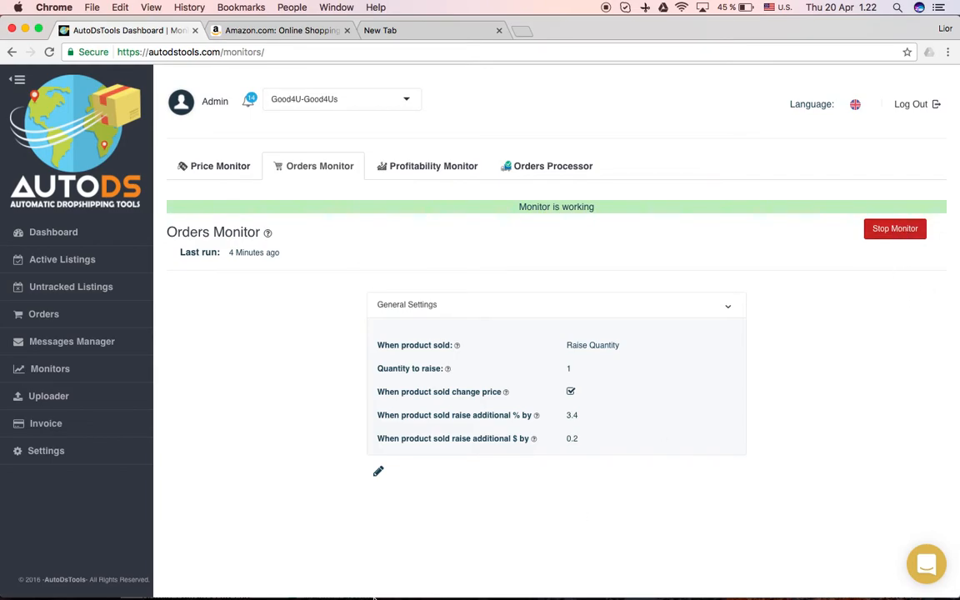
{"action": "mouse_move", "coordinate": [378, 471]}
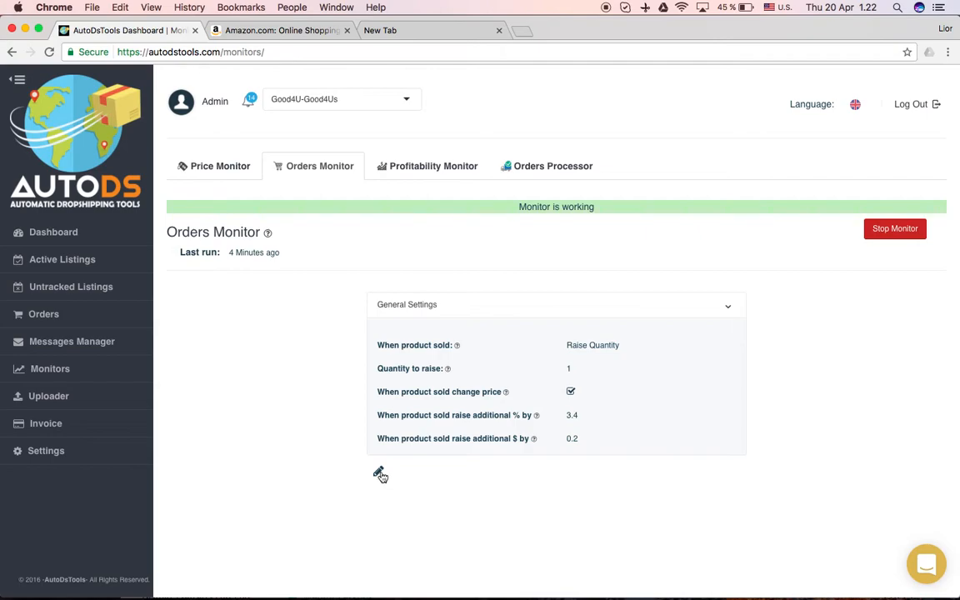
{"action": "left_click", "coordinate": [379, 473]}
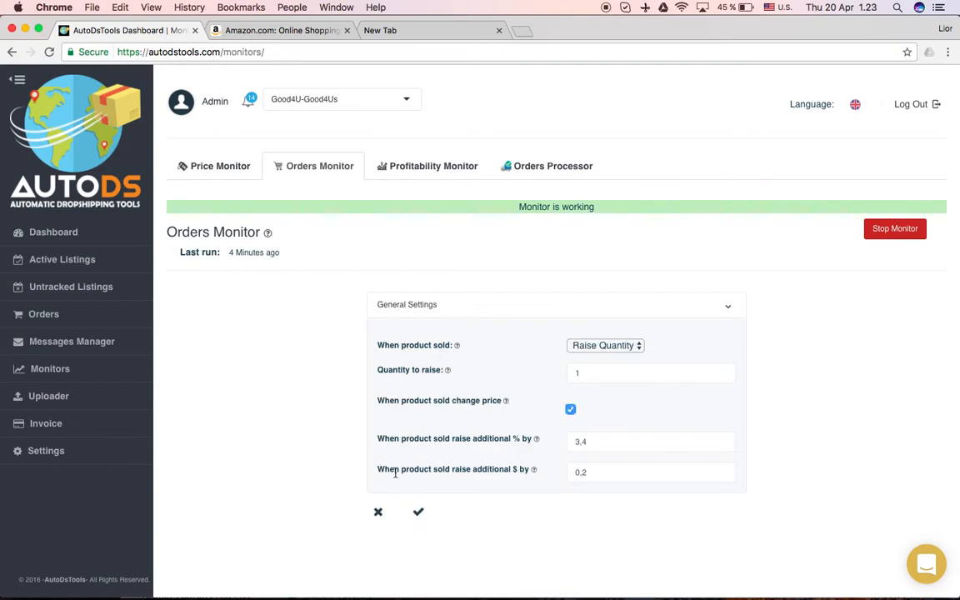
{"action": "mouse_move", "coordinate": [470, 354]}
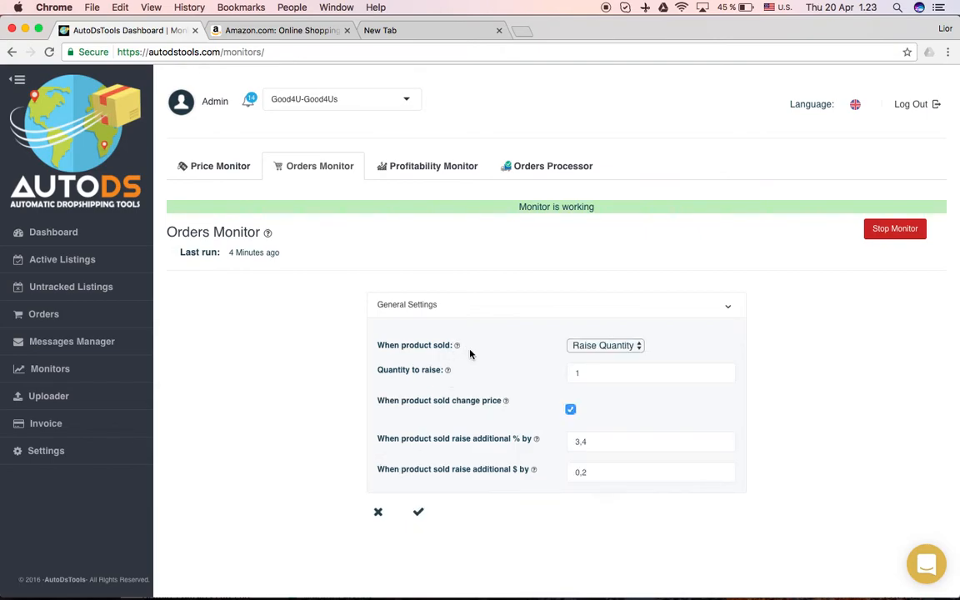
{"action": "mouse_move", "coordinate": [463, 314]}
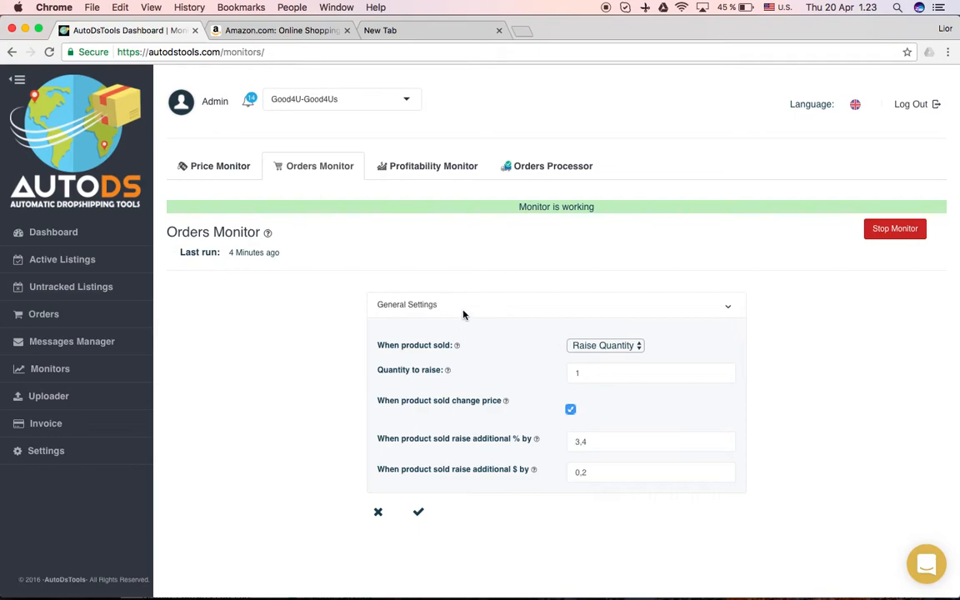
{"action": "mouse_move", "coordinate": [457, 353]}
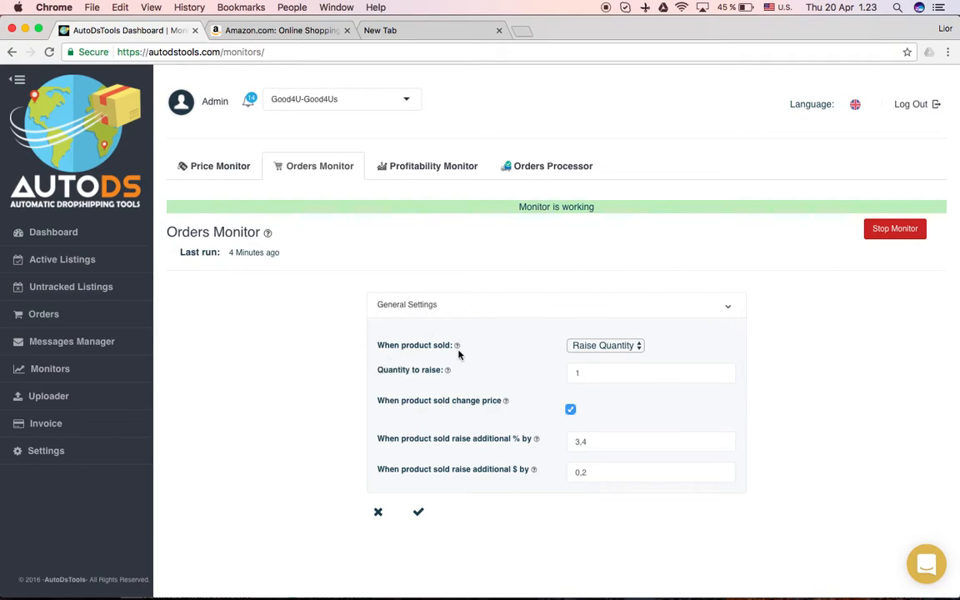
{"action": "left_click", "coordinate": [604, 345]}
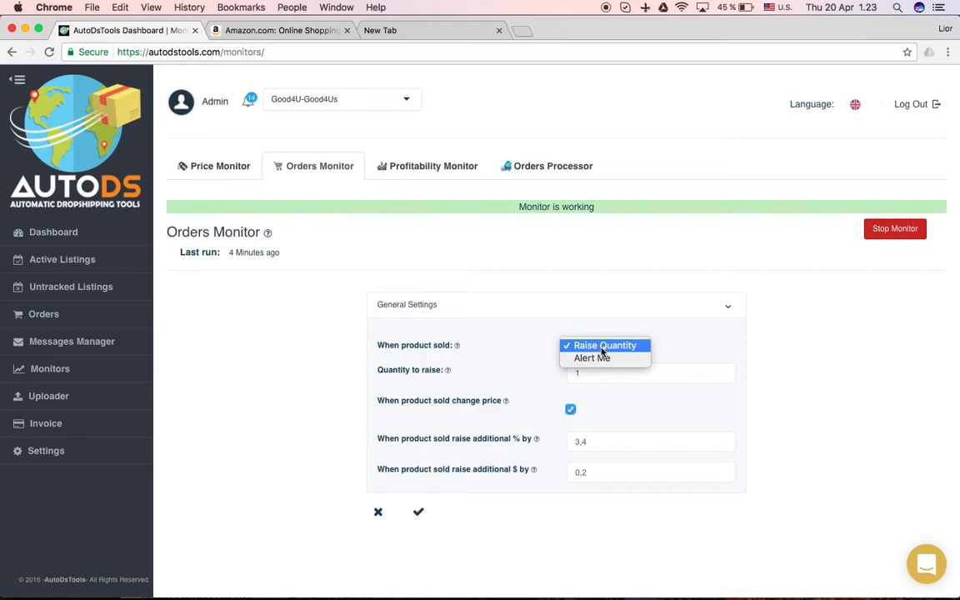
{"action": "mouse_move", "coordinate": [607, 321]}
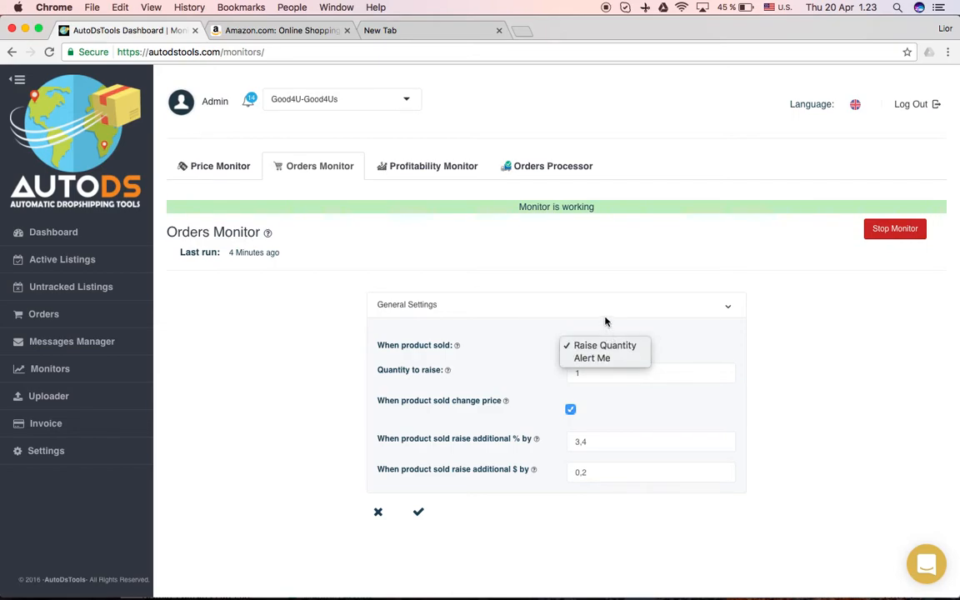
{"action": "left_click", "coordinate": [603, 345]}
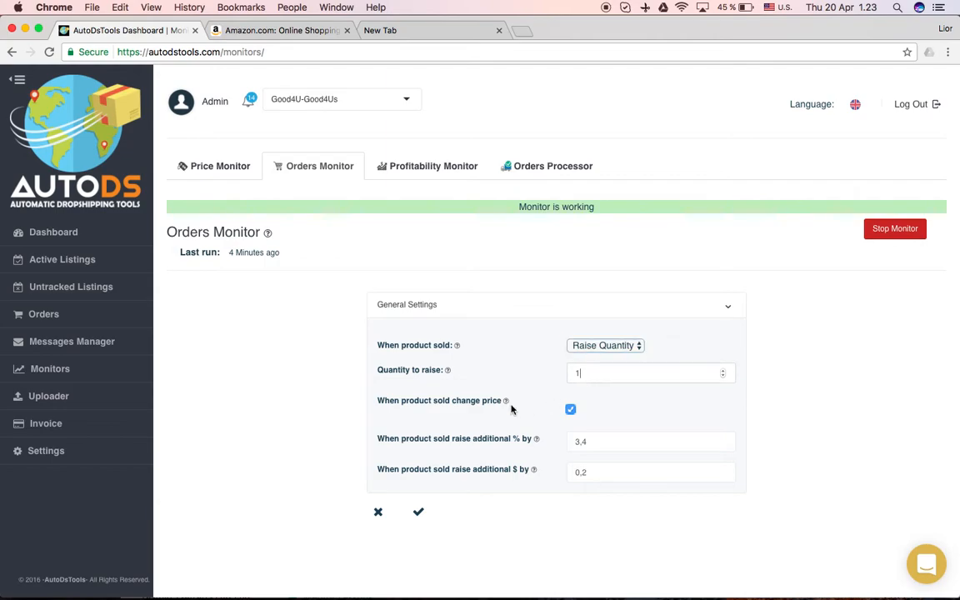
{"action": "mouse_move", "coordinate": [556, 418]}
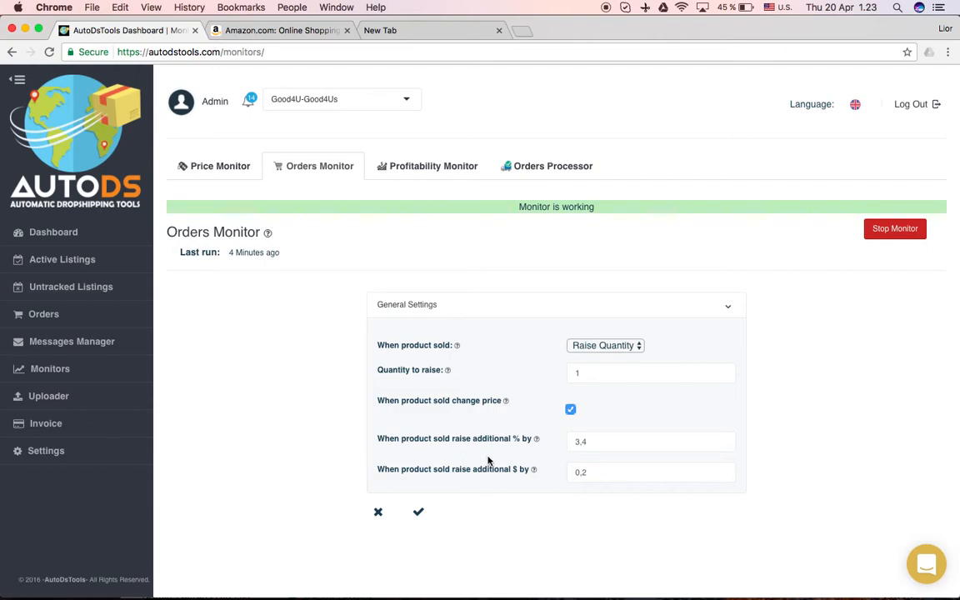
{"action": "left_click", "coordinate": [591, 441]}
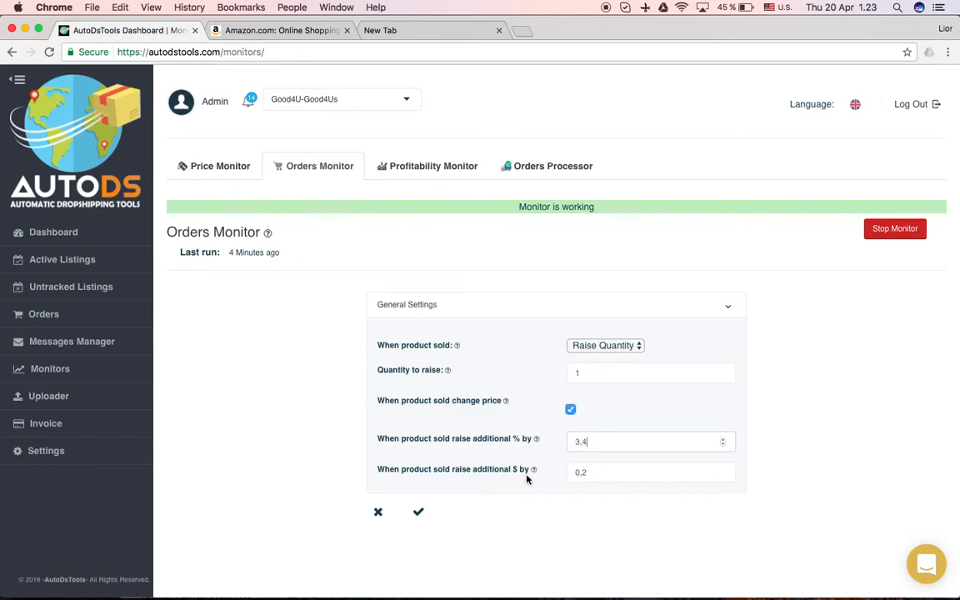
{"action": "mouse_move", "coordinate": [595, 433]}
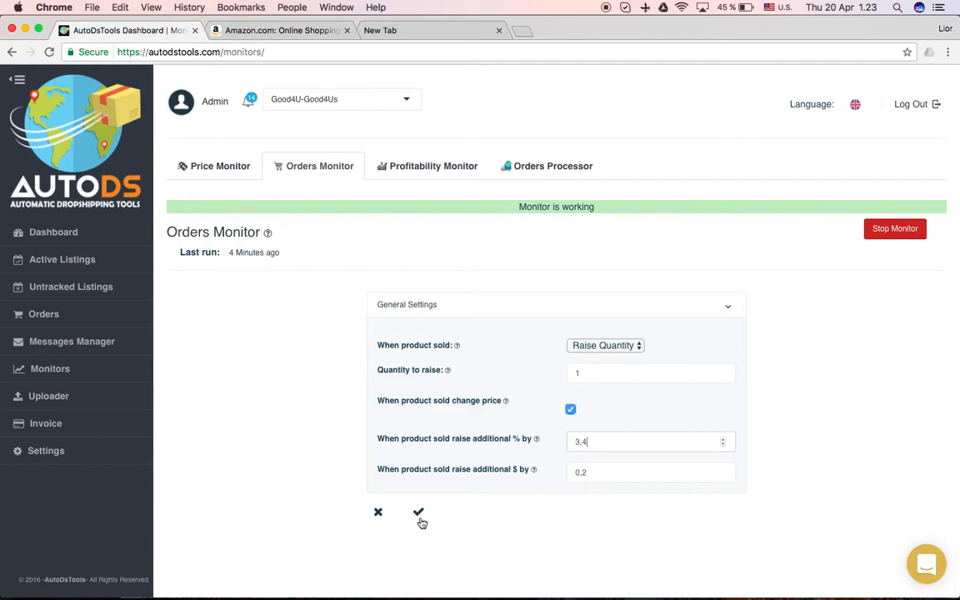
{"action": "mouse_move", "coordinate": [380, 513]}
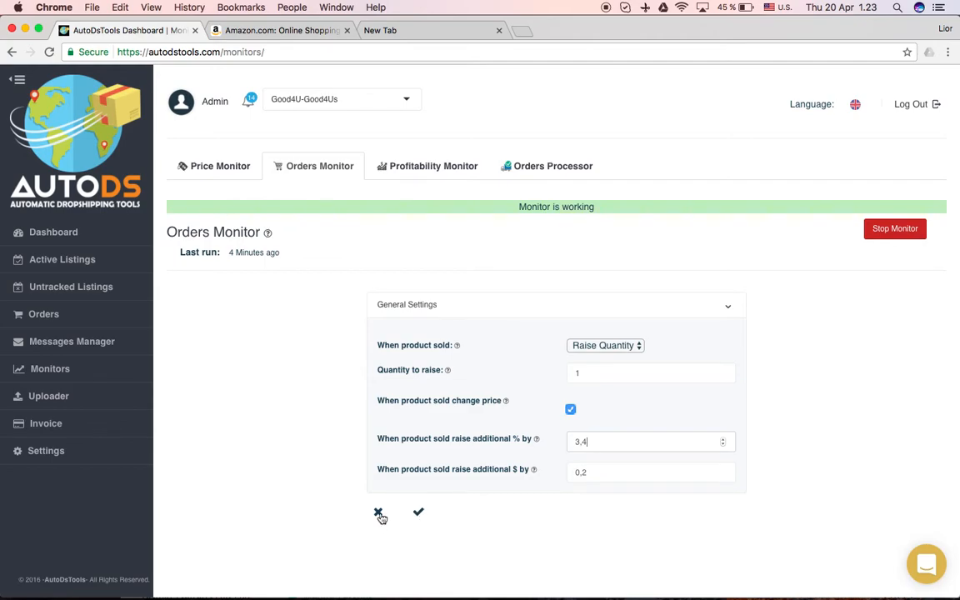
{"action": "left_click", "coordinate": [418, 511]}
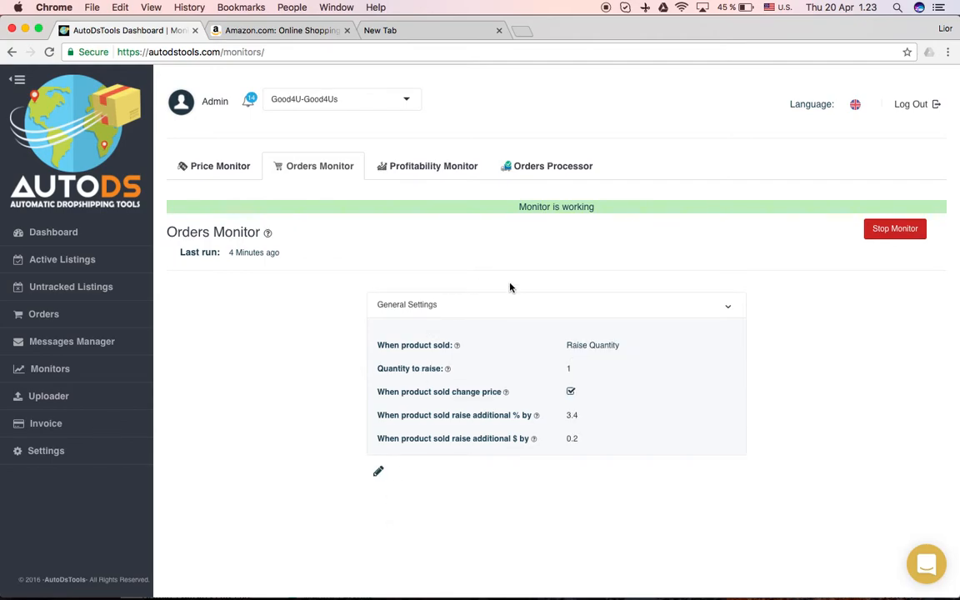
Show the Profitability Monitor and make its general settings editable.
{"action": "left_click", "coordinate": [426, 167]}
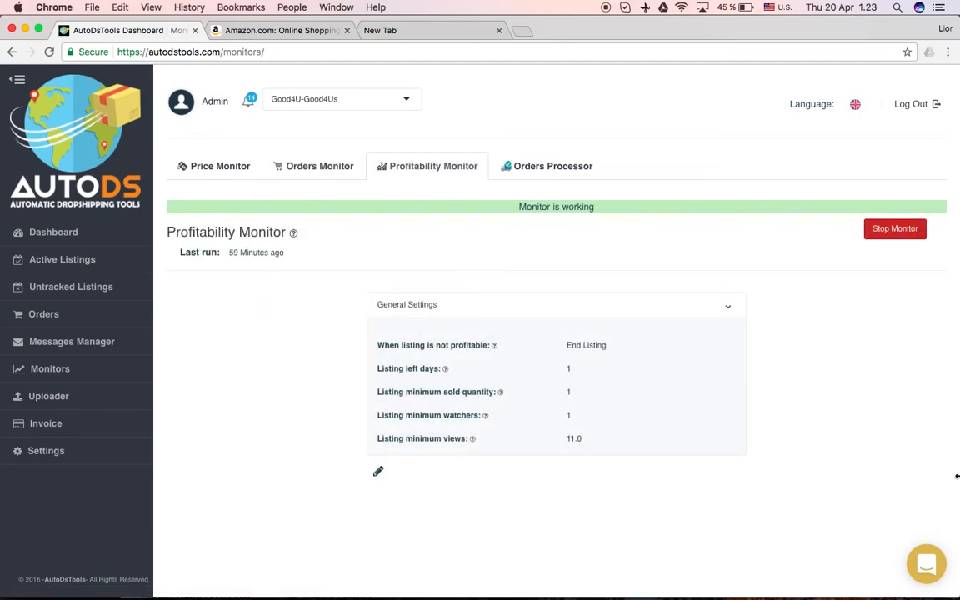
{"action": "mouse_move", "coordinate": [383, 514]}
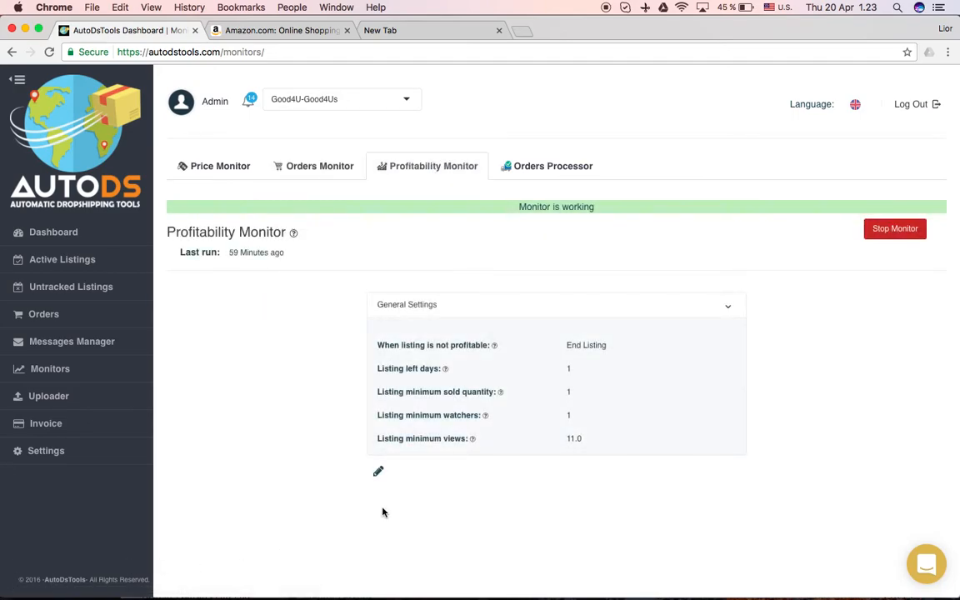
{"action": "mouse_move", "coordinate": [398, 510]}
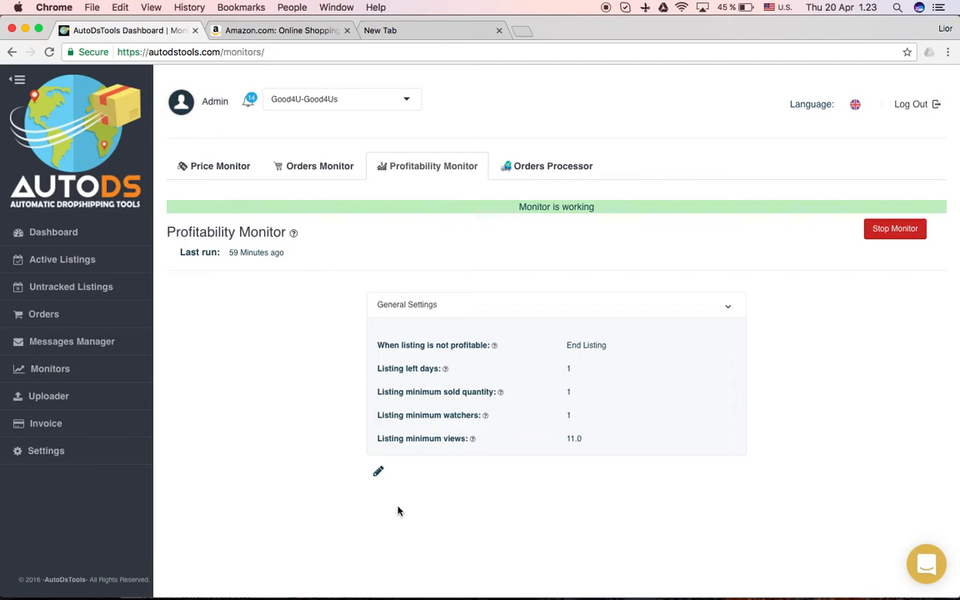
{"action": "mouse_move", "coordinate": [395, 508]}
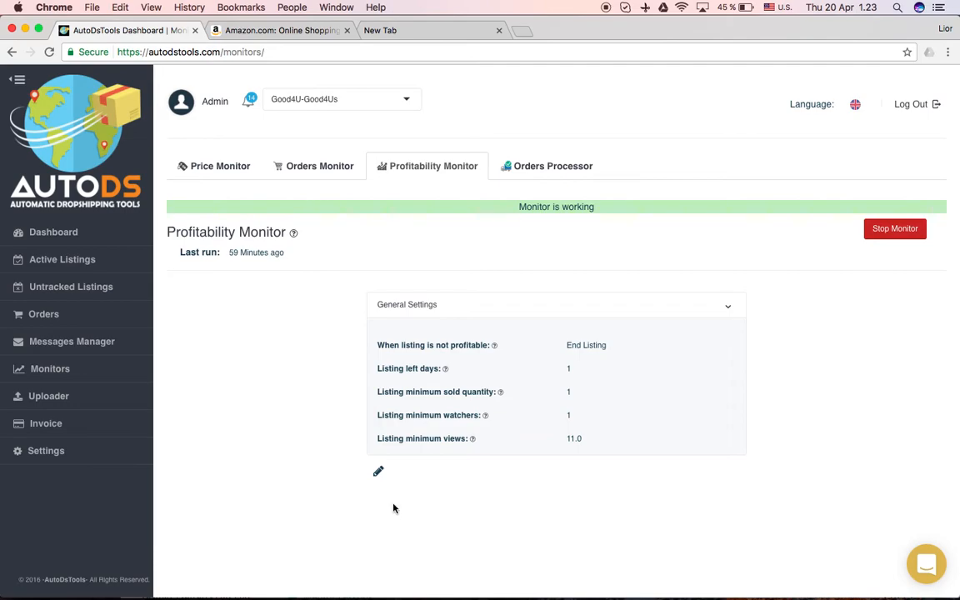
{"action": "left_click", "coordinate": [377, 470]}
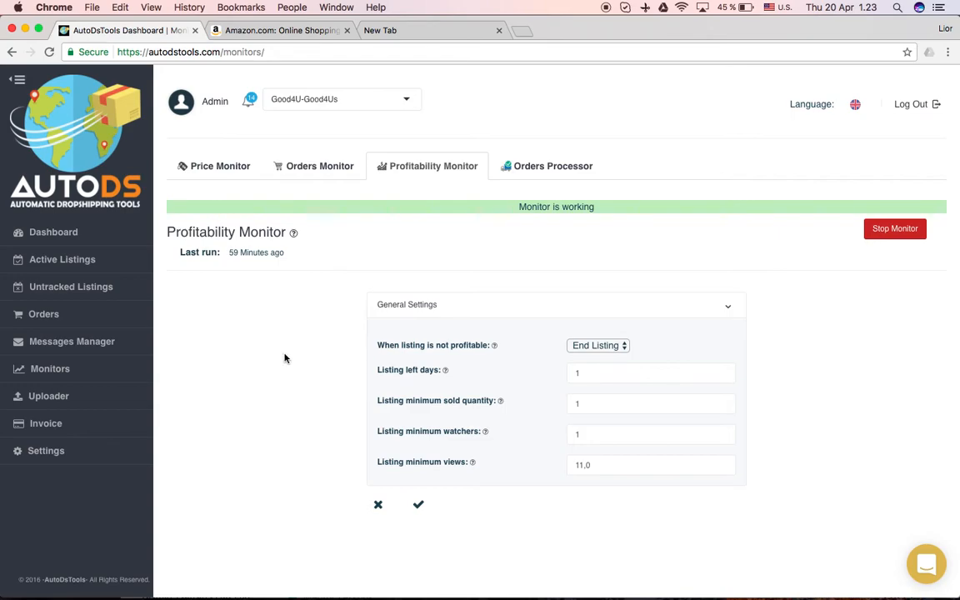
{"action": "mouse_move", "coordinate": [344, 347]}
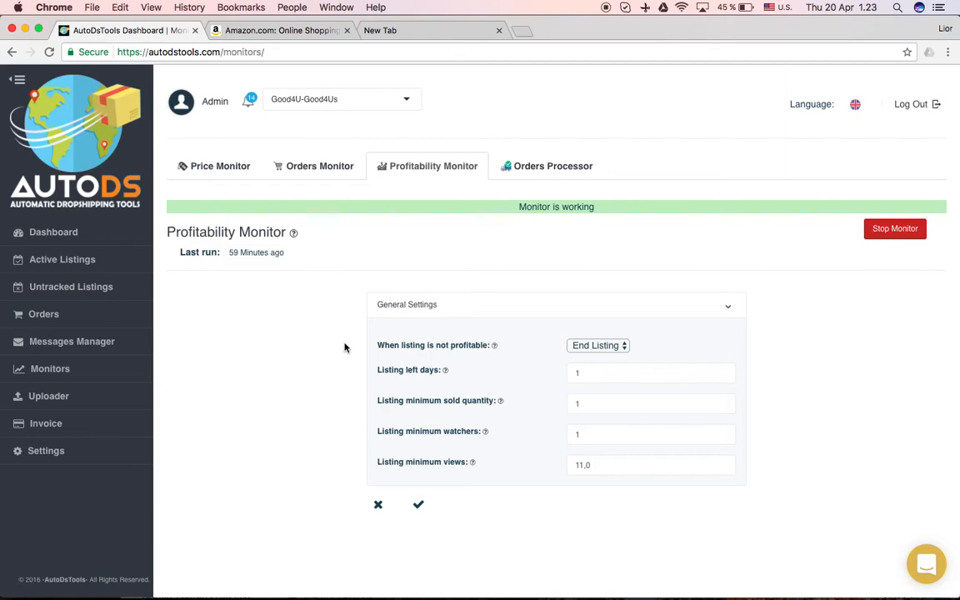
{"action": "mouse_move", "coordinate": [546, 312]}
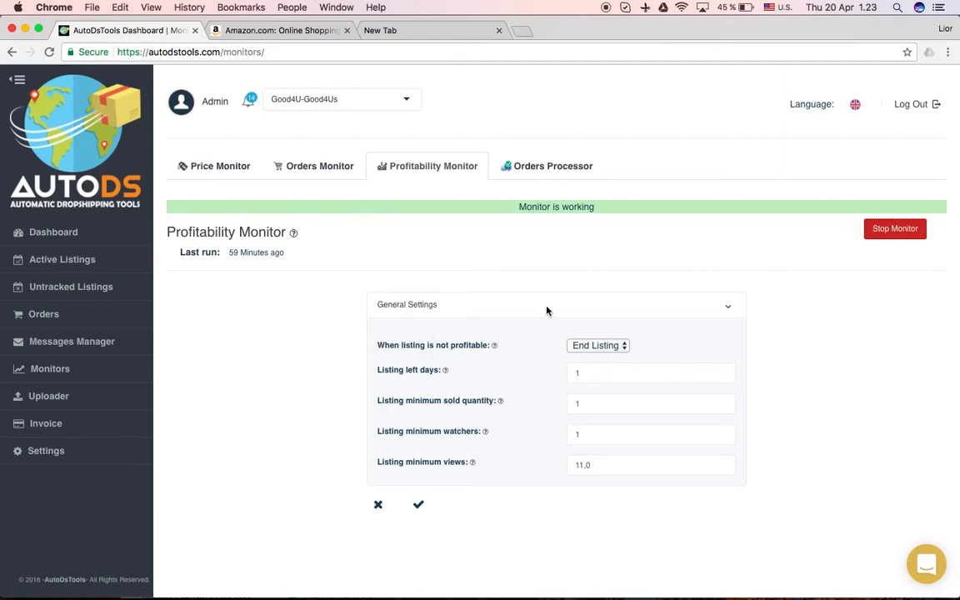
{"action": "mouse_move", "coordinate": [567, 316]}
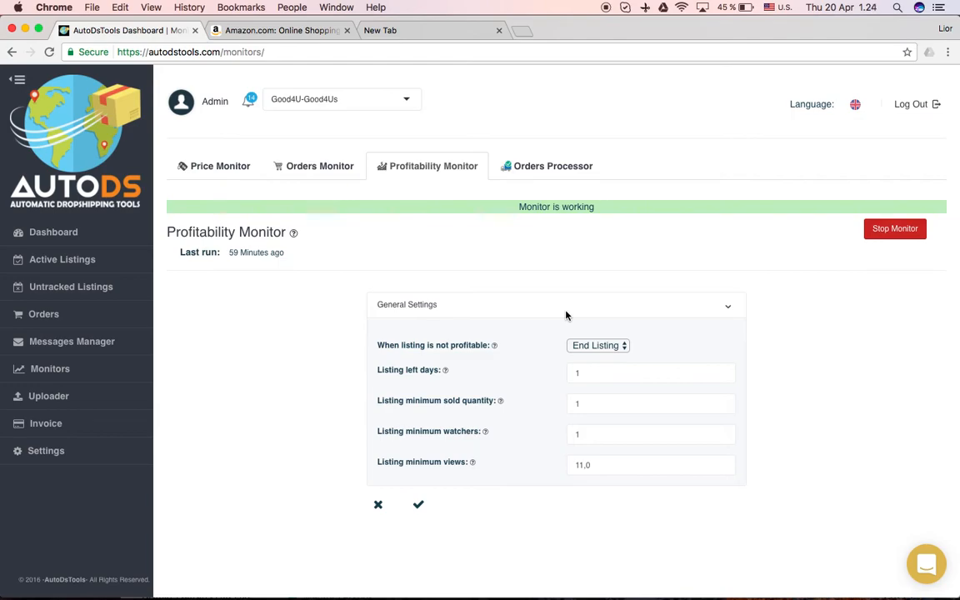
{"action": "mouse_move", "coordinate": [580, 303]}
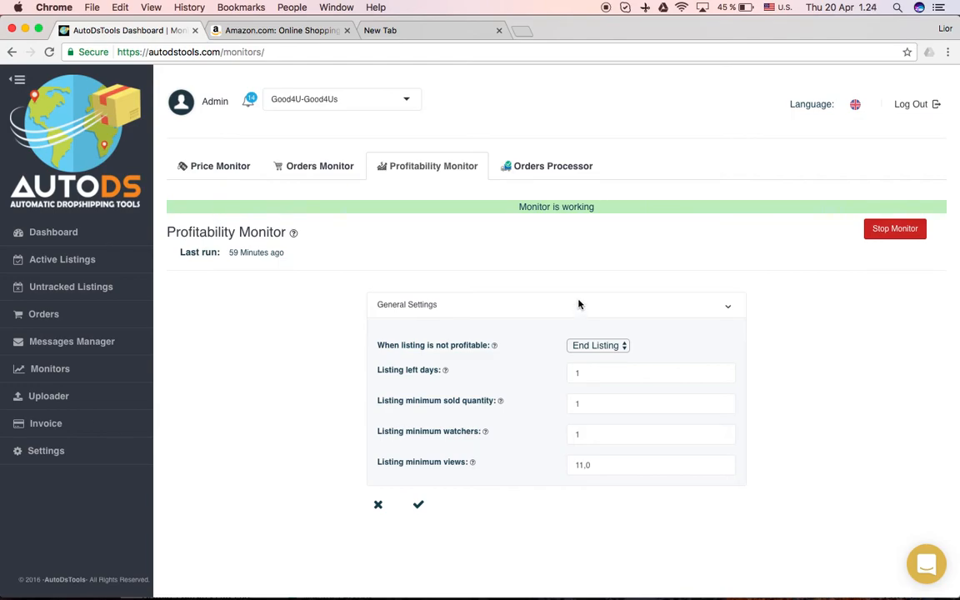
{"action": "mouse_move", "coordinate": [292, 207]}
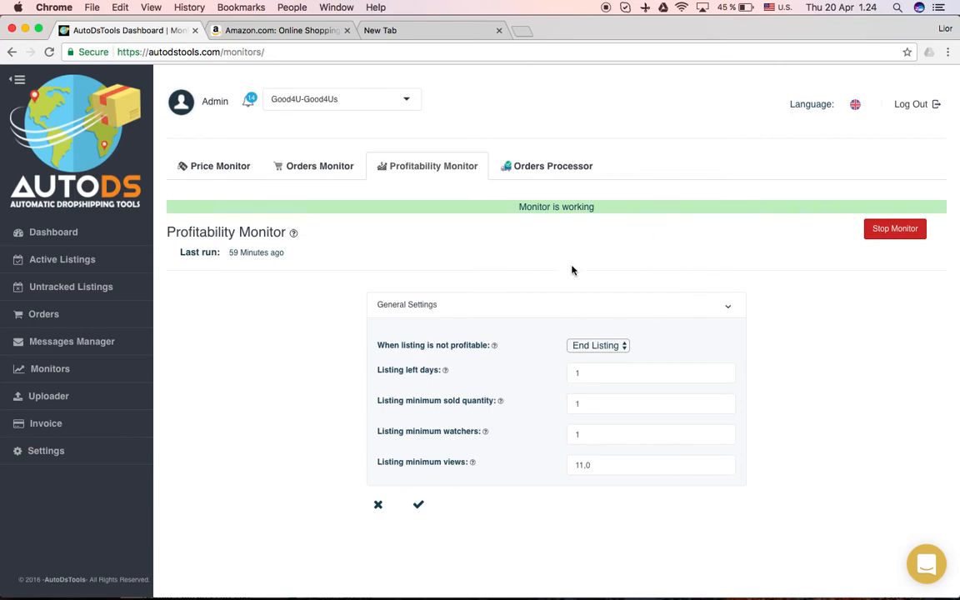
{"action": "mouse_move", "coordinate": [432, 370]}
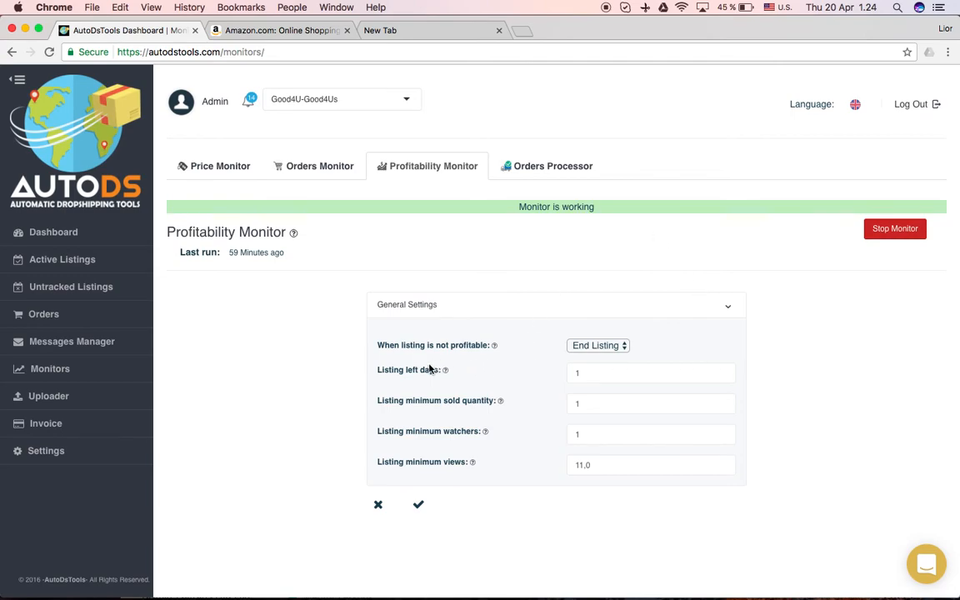
{"action": "mouse_move", "coordinate": [406, 370]}
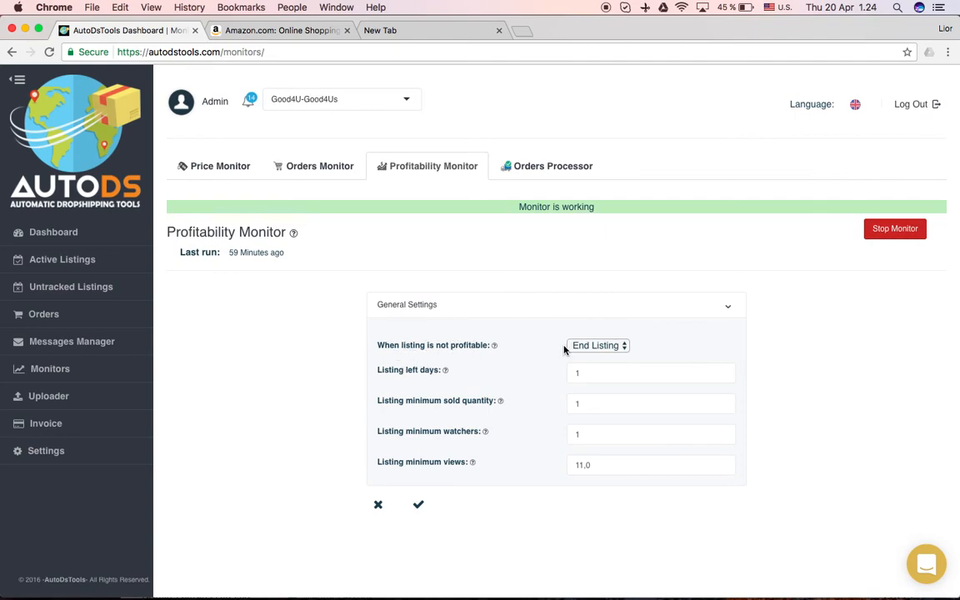
Keep End Listing for unprofitable listings with thresholds 1, 1, 1 and 11.0, and save.
{"action": "left_click", "coordinate": [598, 345]}
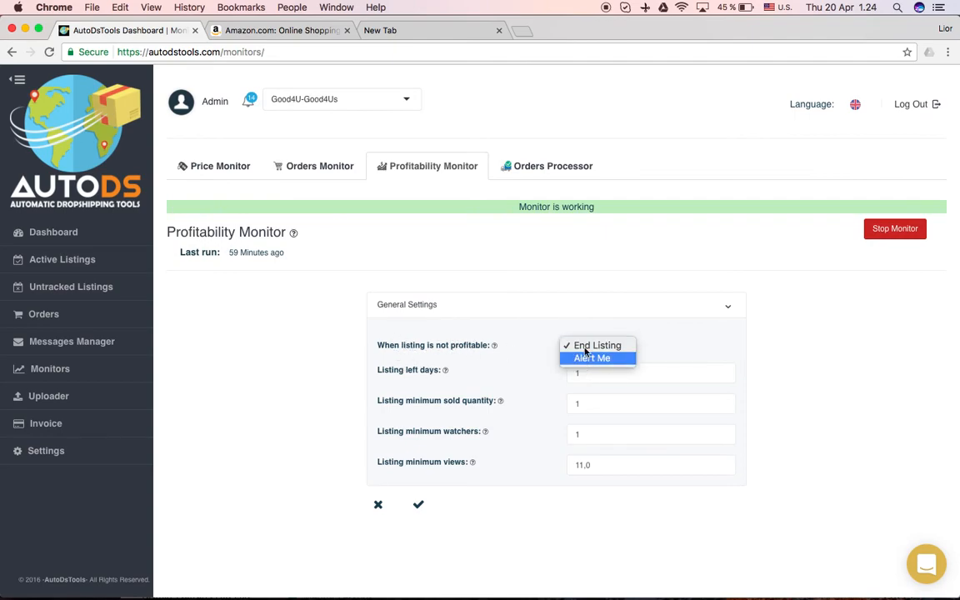
{"action": "left_click", "coordinate": [596, 345]}
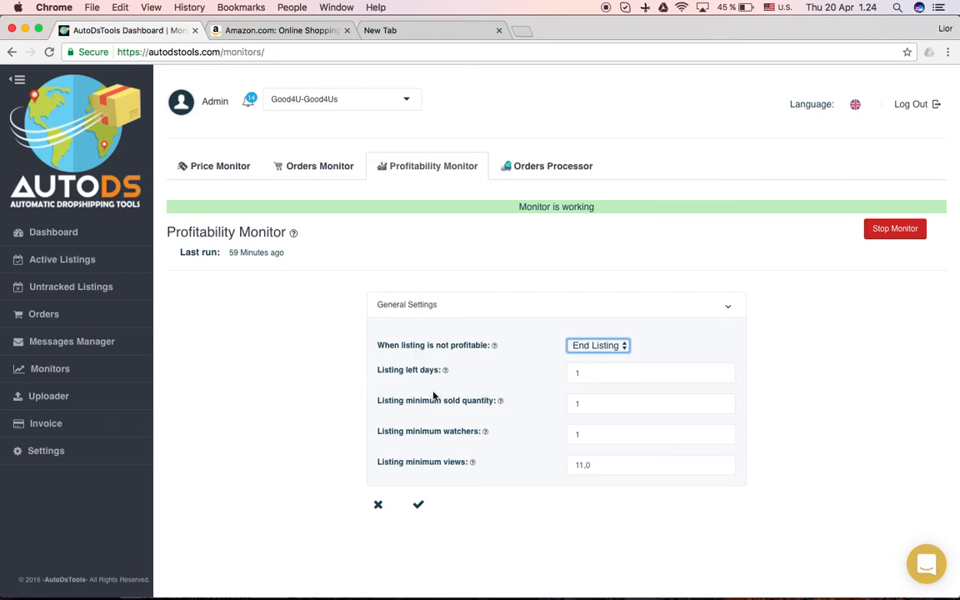
{"action": "mouse_move", "coordinate": [423, 461]}
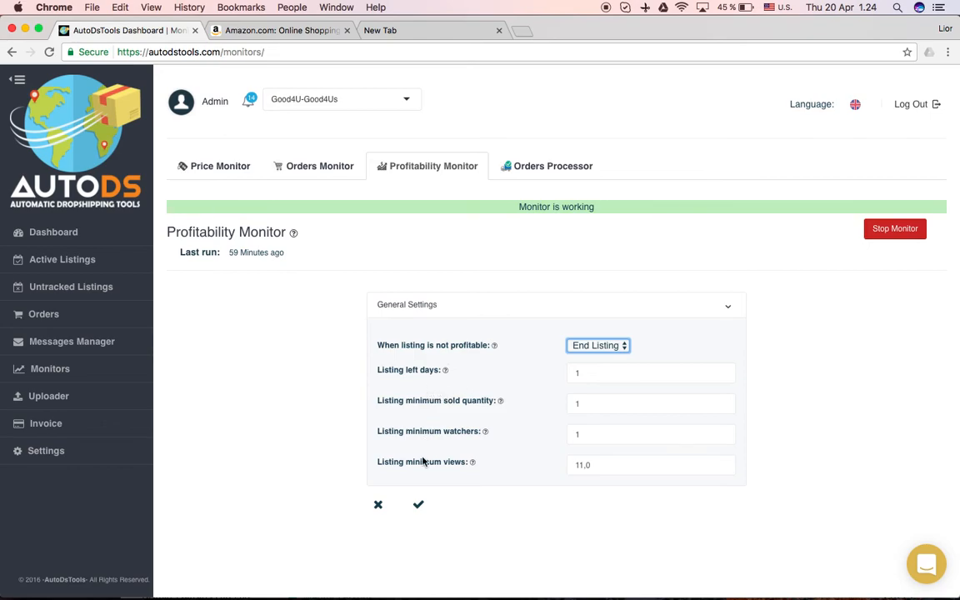
{"action": "mouse_move", "coordinate": [533, 386]}
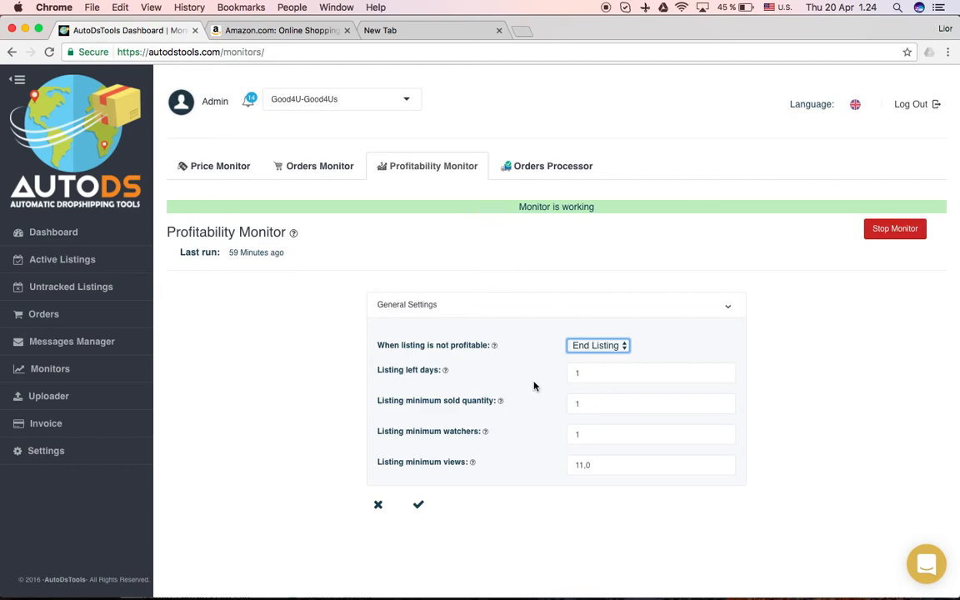
{"action": "mouse_move", "coordinate": [536, 406]}
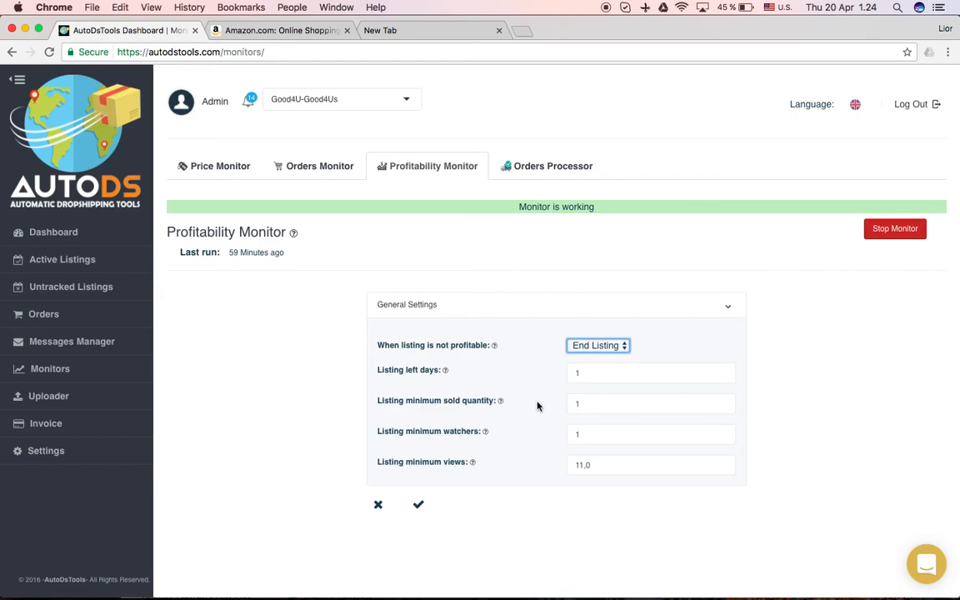
{"action": "mouse_move", "coordinate": [389, 325]}
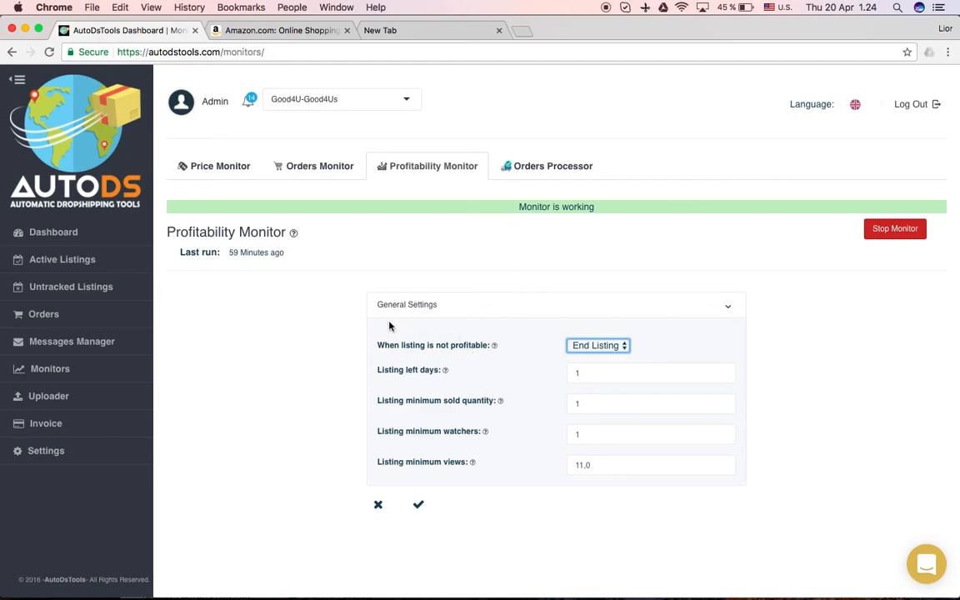
{"action": "mouse_move", "coordinate": [543, 350]}
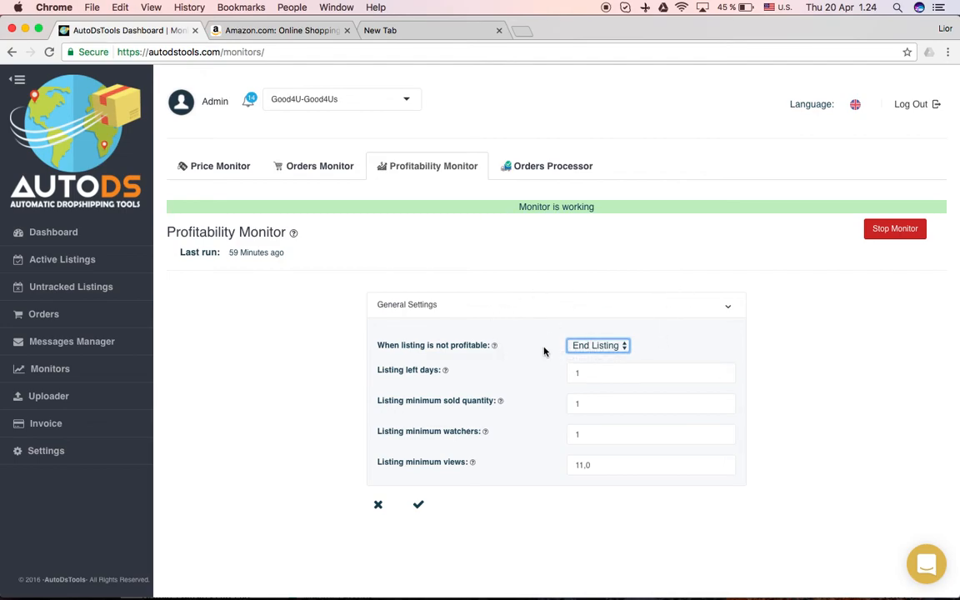
{"action": "mouse_move", "coordinate": [516, 406]}
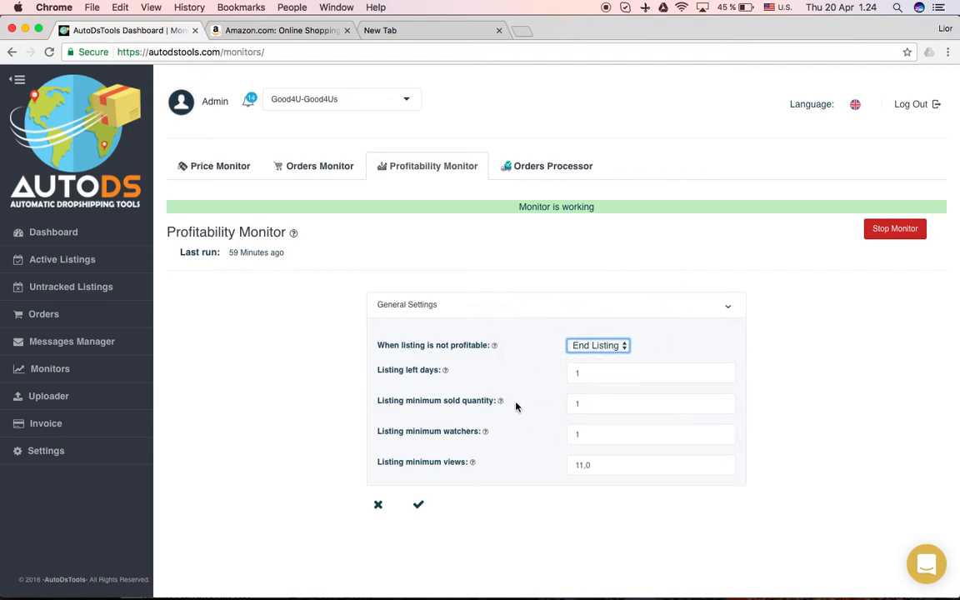
{"action": "left_click", "coordinate": [649, 373]}
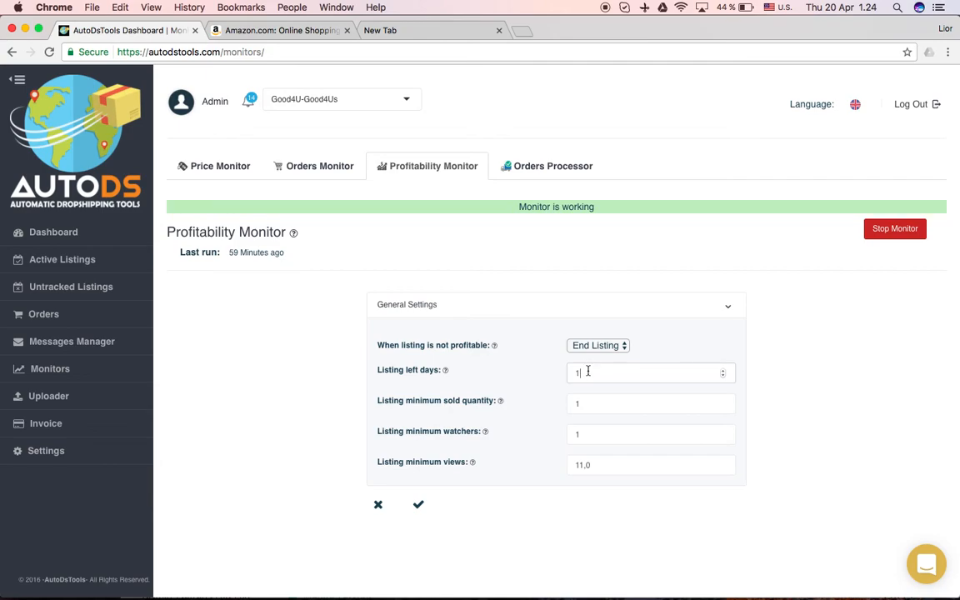
{"action": "mouse_move", "coordinate": [576, 393]}
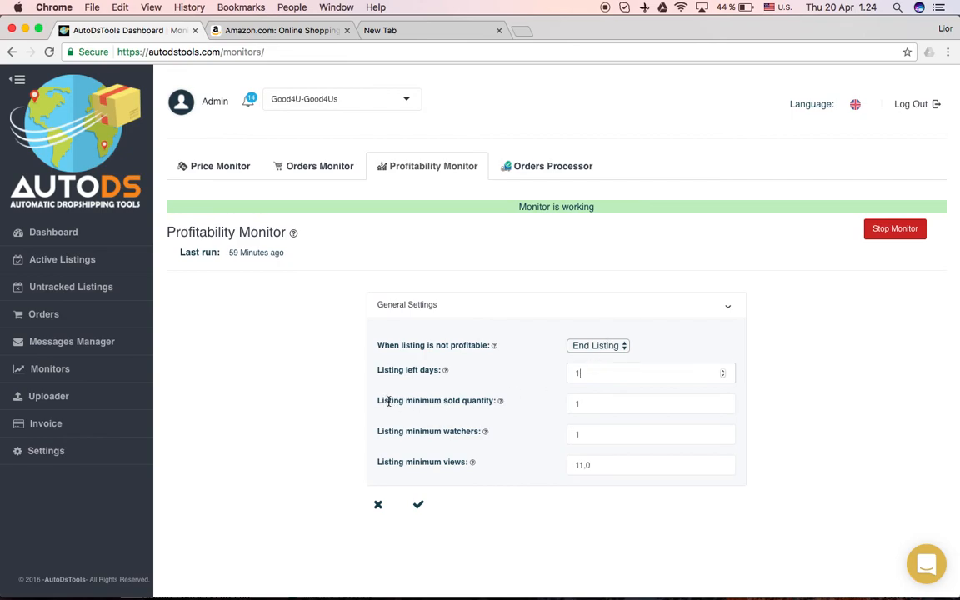
{"action": "mouse_move", "coordinate": [596, 406]}
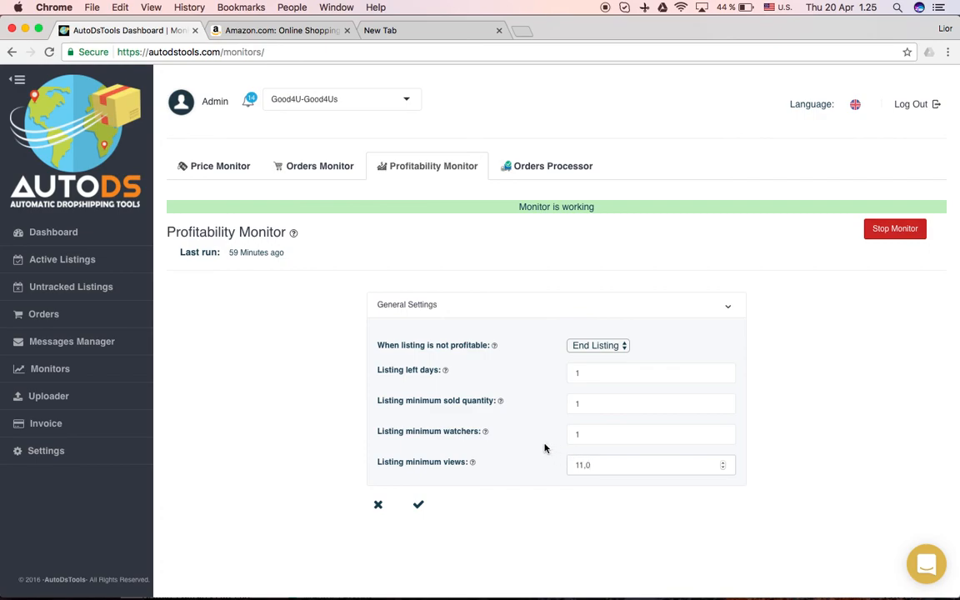
{"action": "mouse_move", "coordinate": [746, 437]}
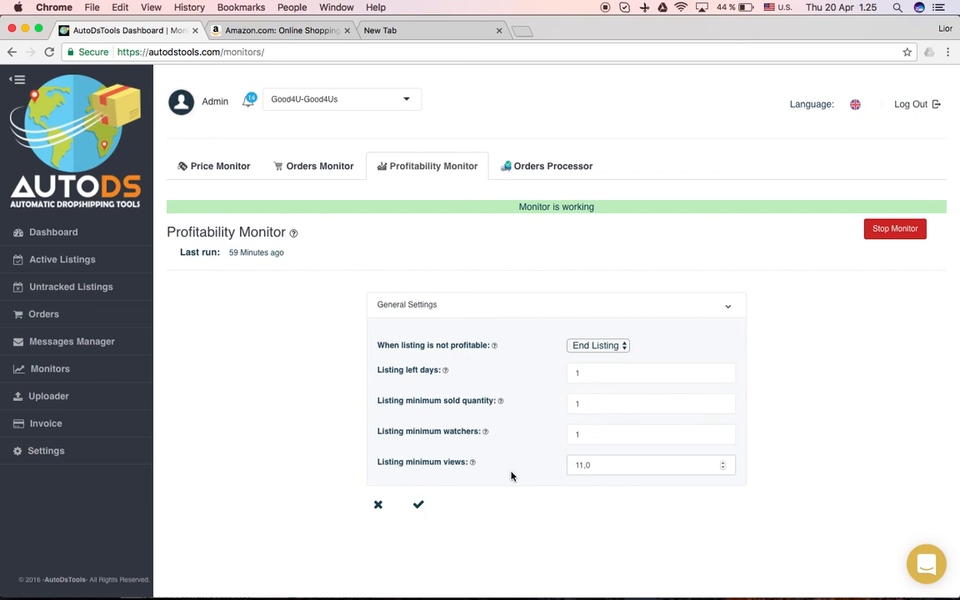
{"action": "mouse_move", "coordinate": [449, 223]}
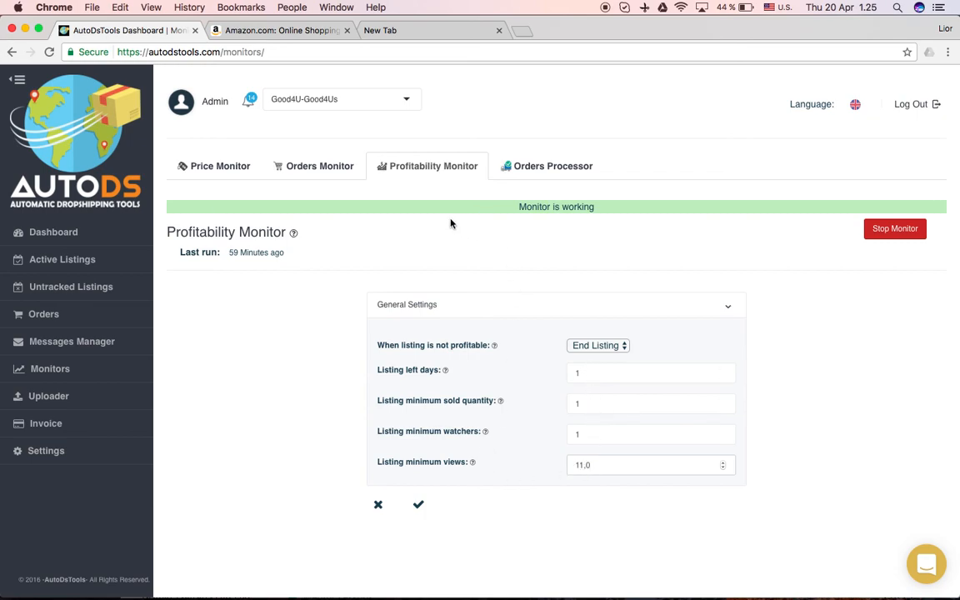
{"action": "mouse_move", "coordinate": [453, 456]}
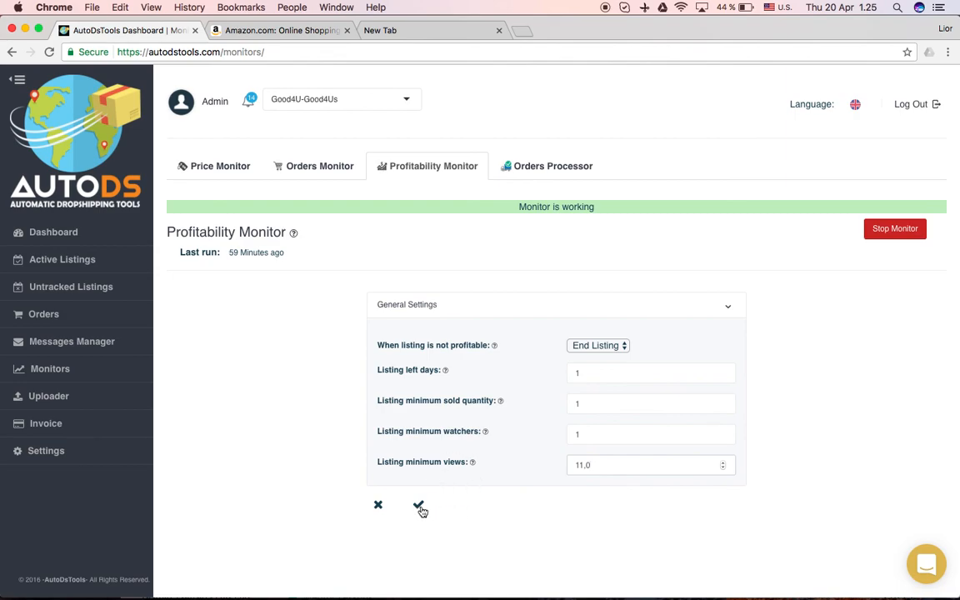
{"action": "left_click", "coordinate": [420, 505]}
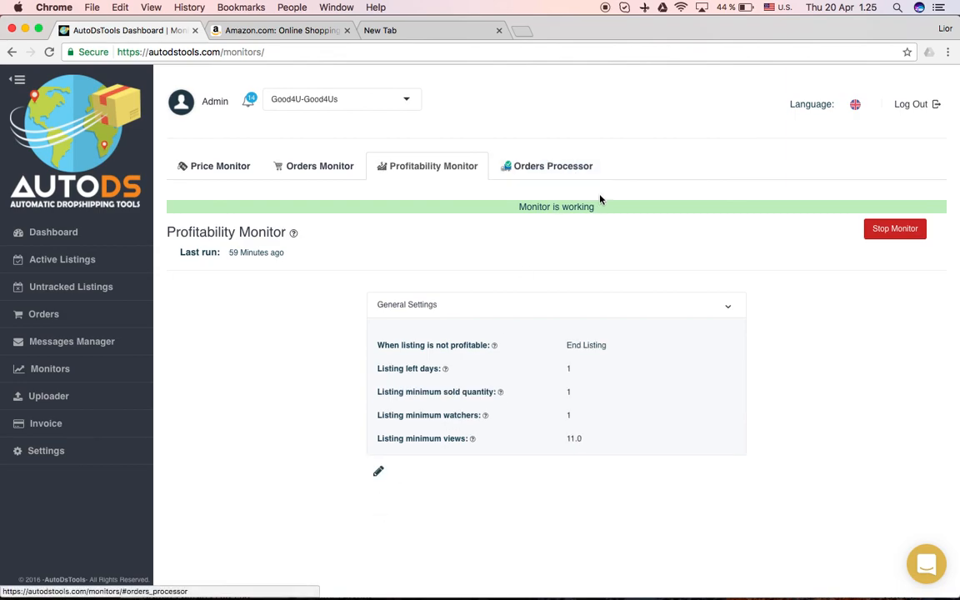
{"action": "mouse_move", "coordinate": [553, 166]}
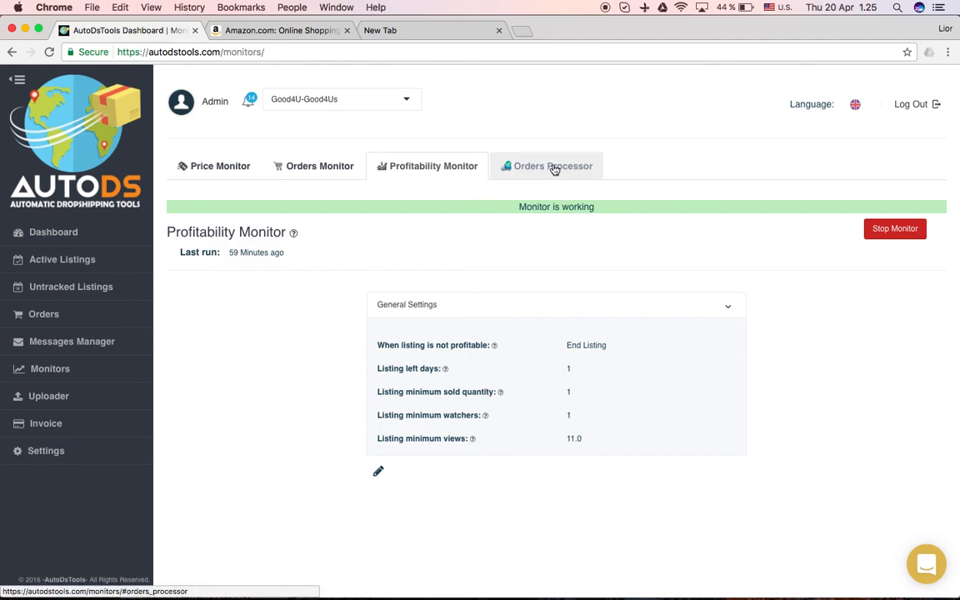
{"action": "mouse_move", "coordinate": [557, 171]}
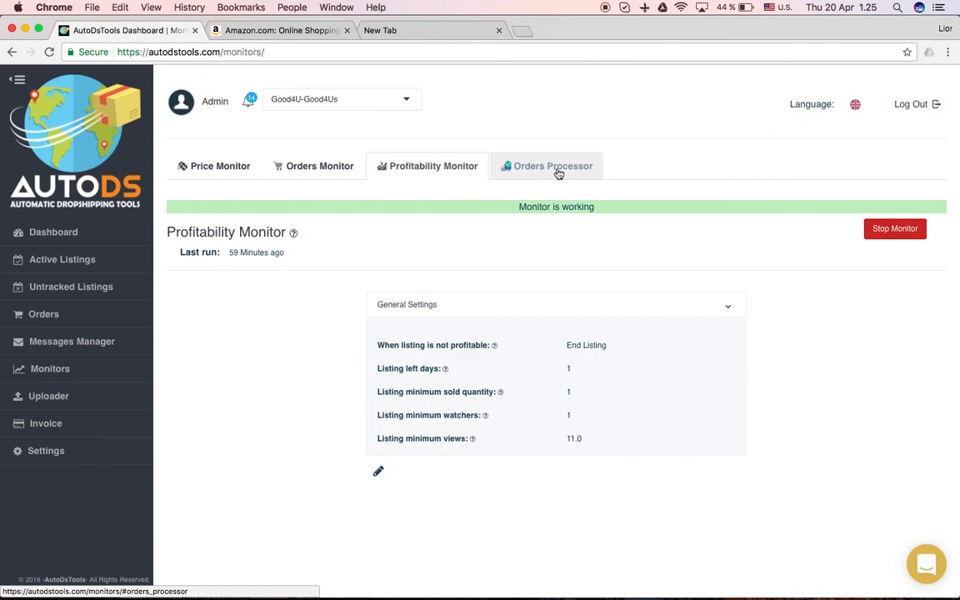
{"action": "mouse_move", "coordinate": [553, 173]}
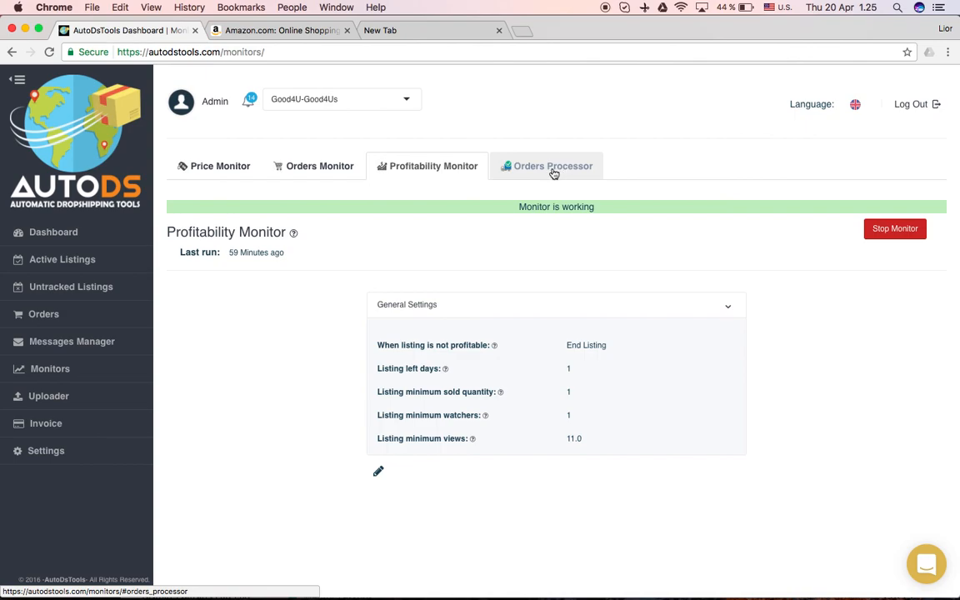
{"action": "mouse_move", "coordinate": [574, 170]}
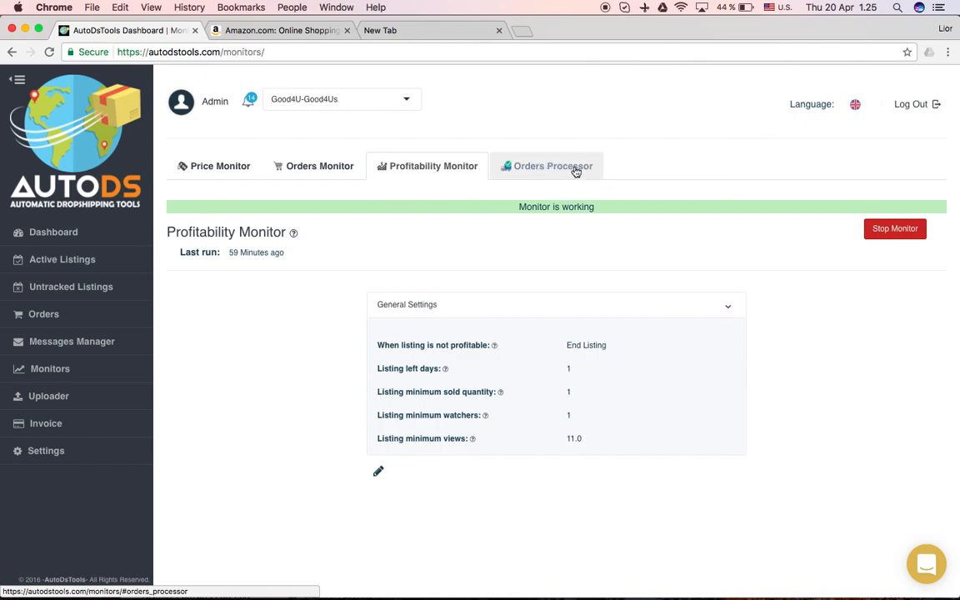